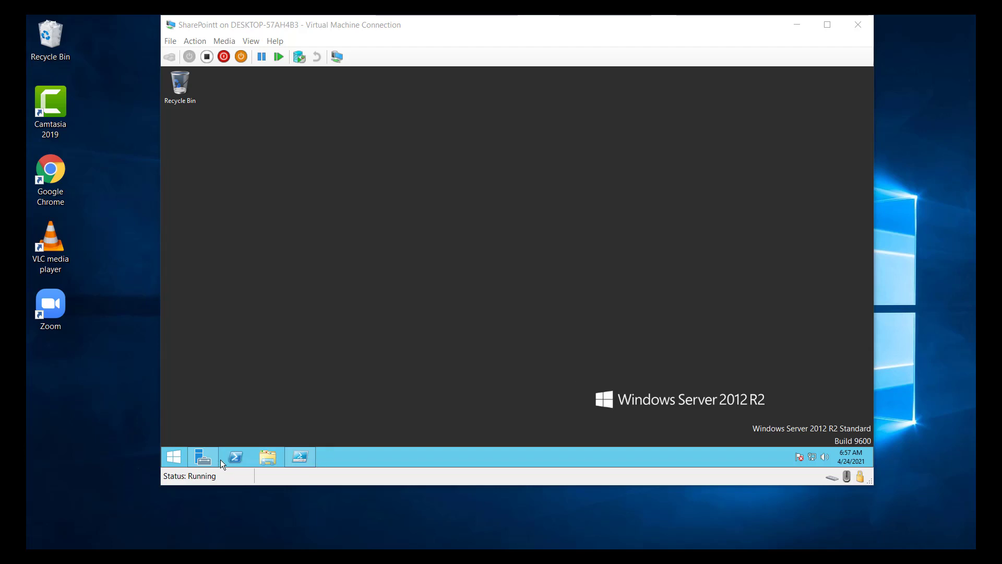
# Bring up Server Manager's Dashboard inside the Windows Server 2012 R2 virtual machine
pyautogui.click(202, 456)
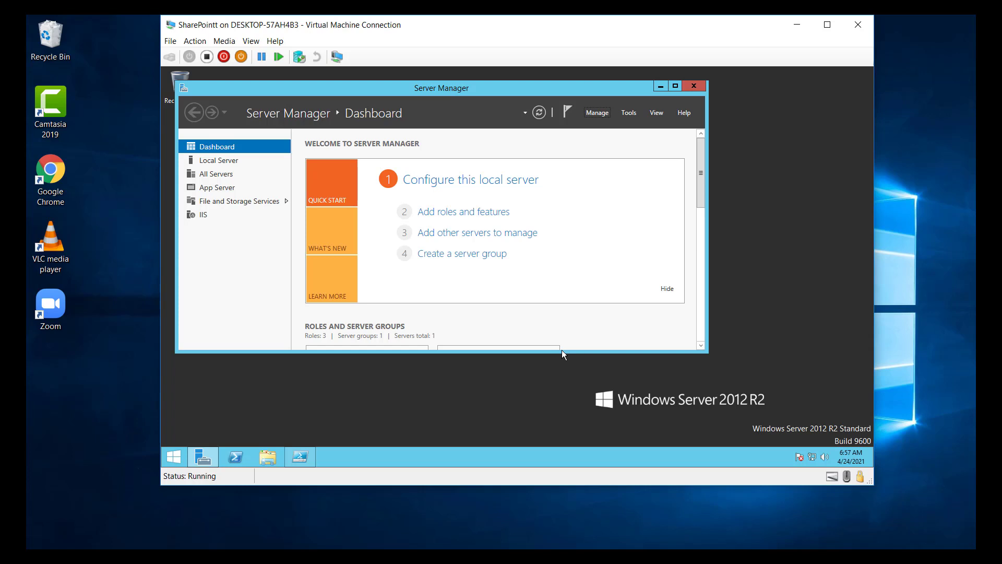
pyautogui.moveTo(613, 190)
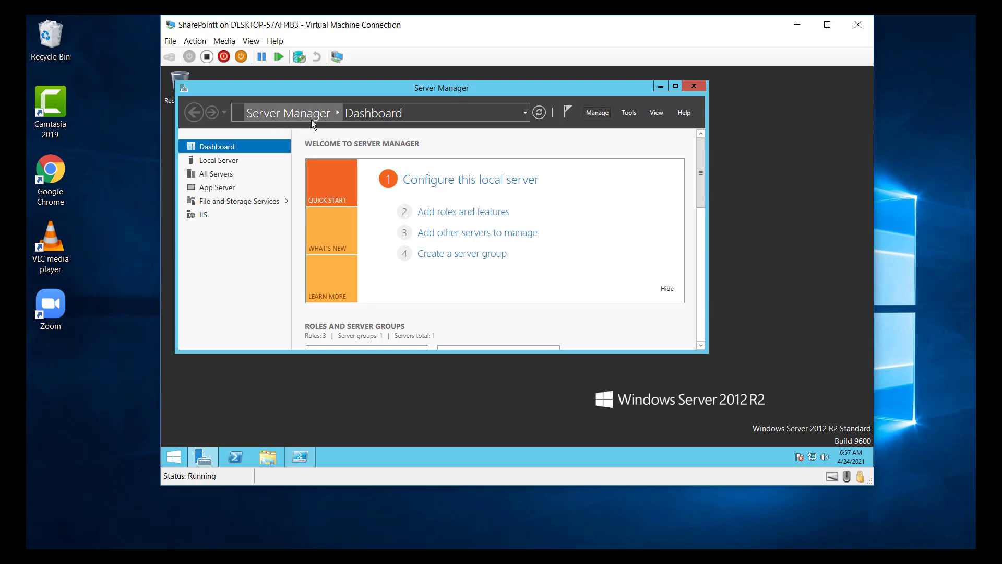
pyautogui.moveTo(588, 133)
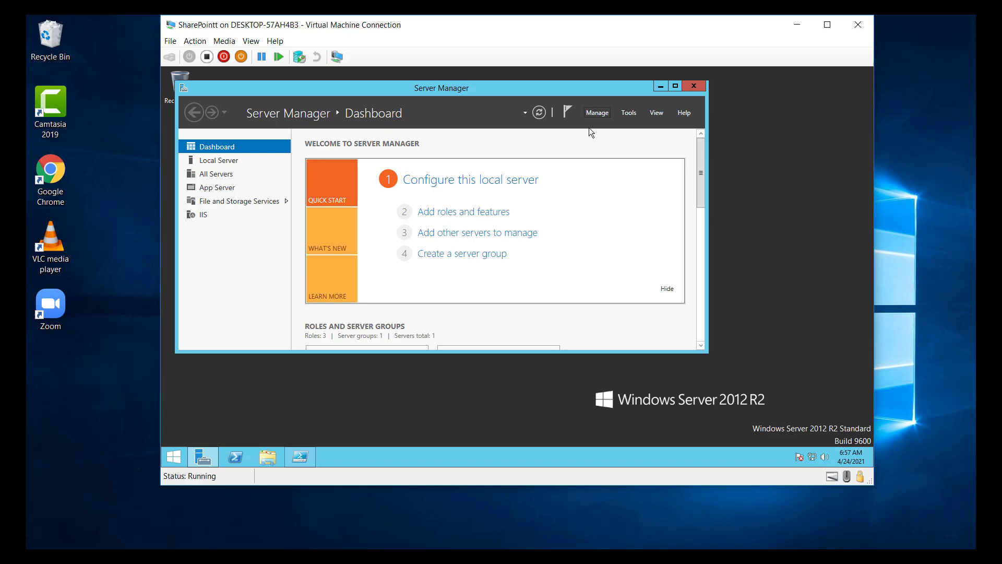
# Start the Add Roles and Features Wizard from Manage and advance to the Select server roles page
pyautogui.click(596, 113)
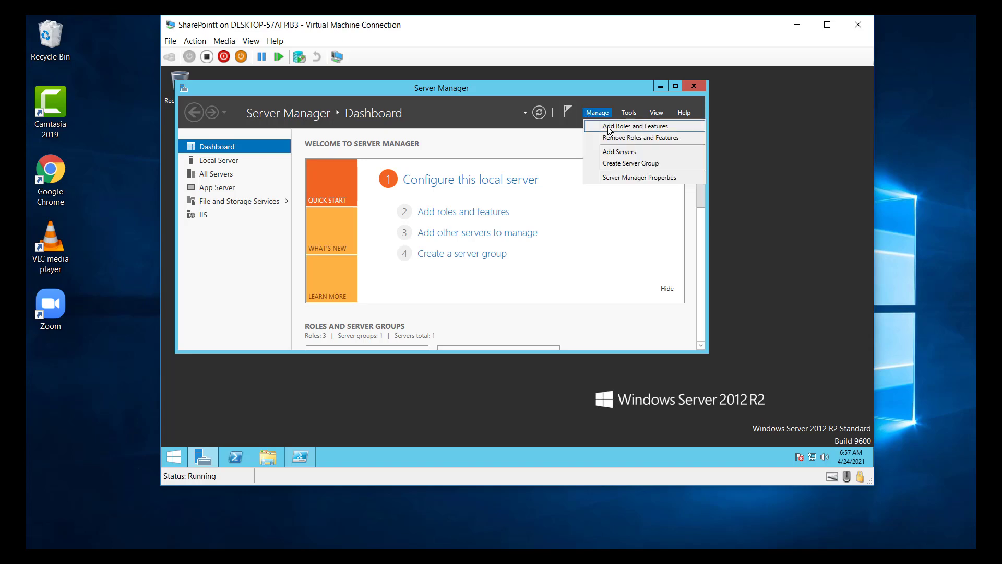
pyautogui.click(639, 138)
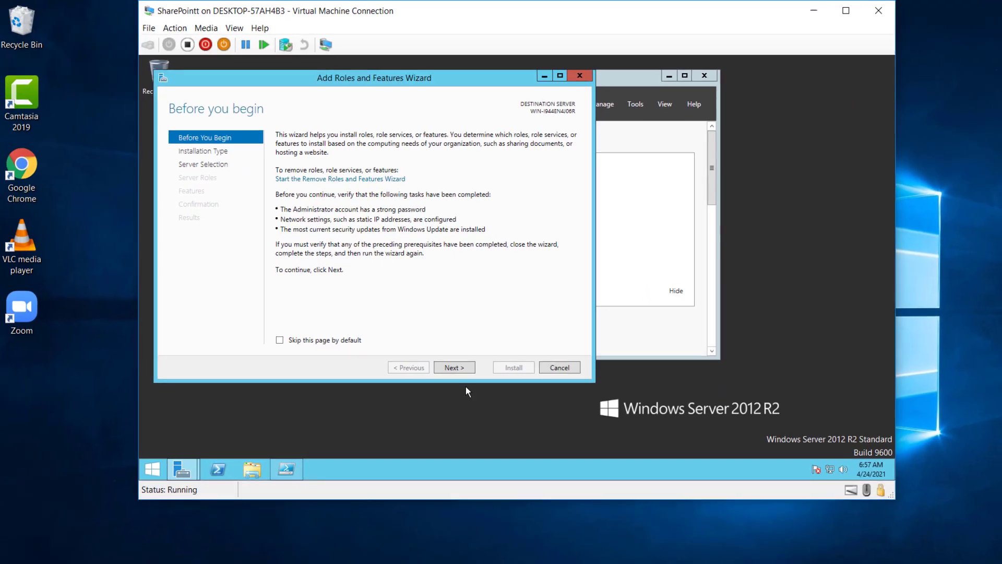
pyautogui.click(454, 366)
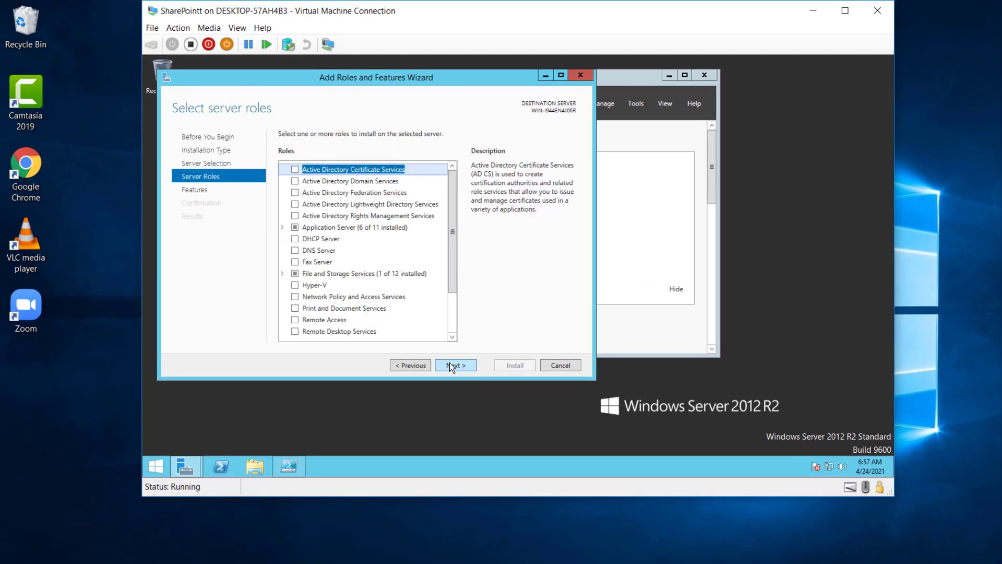
pyautogui.moveTo(256, 118)
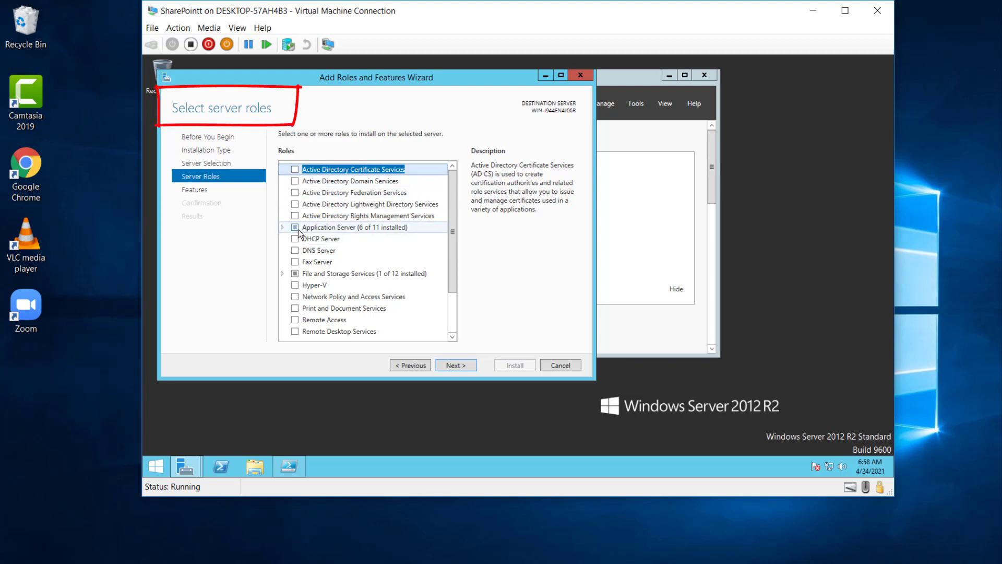
pyautogui.moveTo(315, 281)
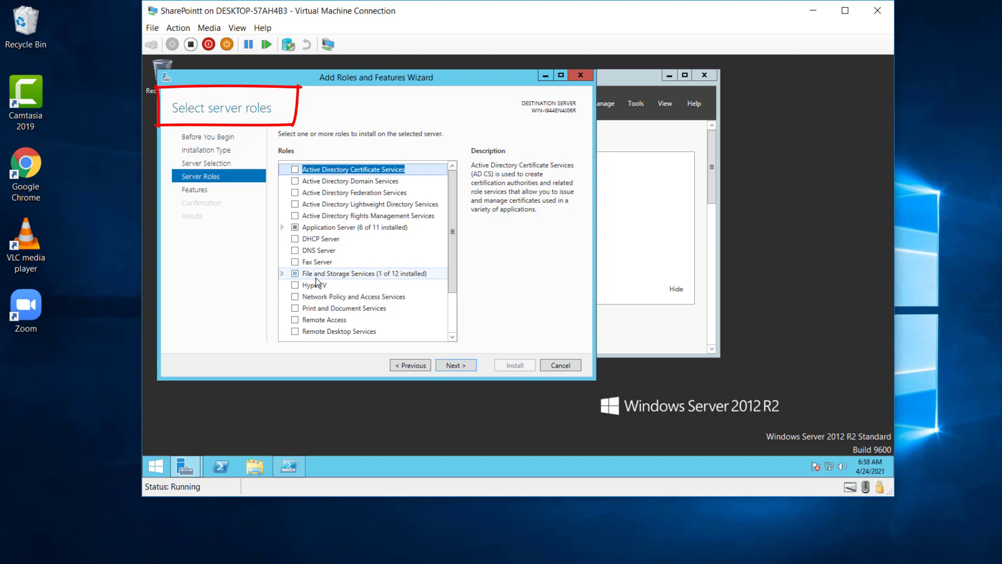
# Advance to Select features and review the list showing .NET Framework 3.5 and Windows Identity Foundation 3.5 installed
pyautogui.click(455, 366)
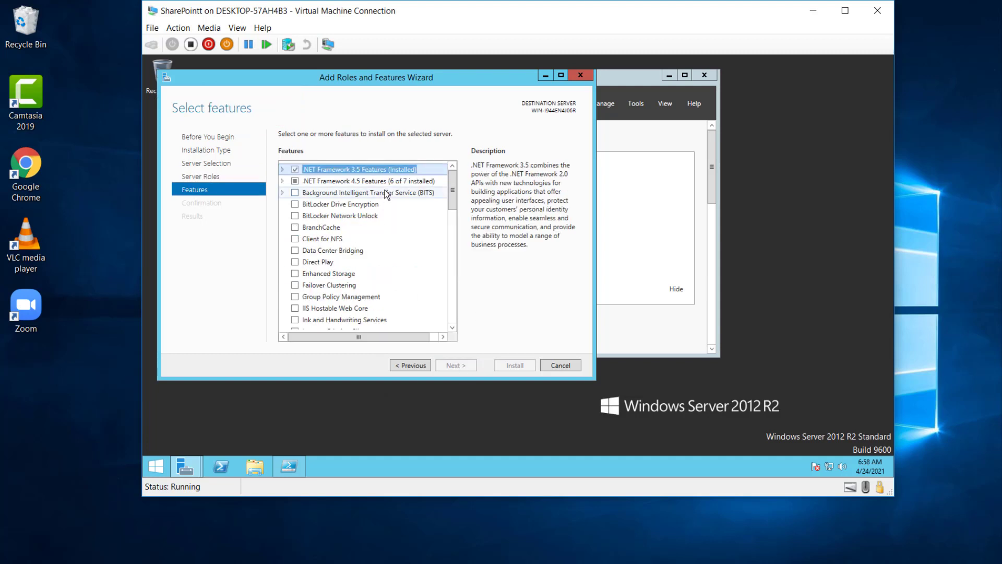
pyautogui.moveTo(338, 175)
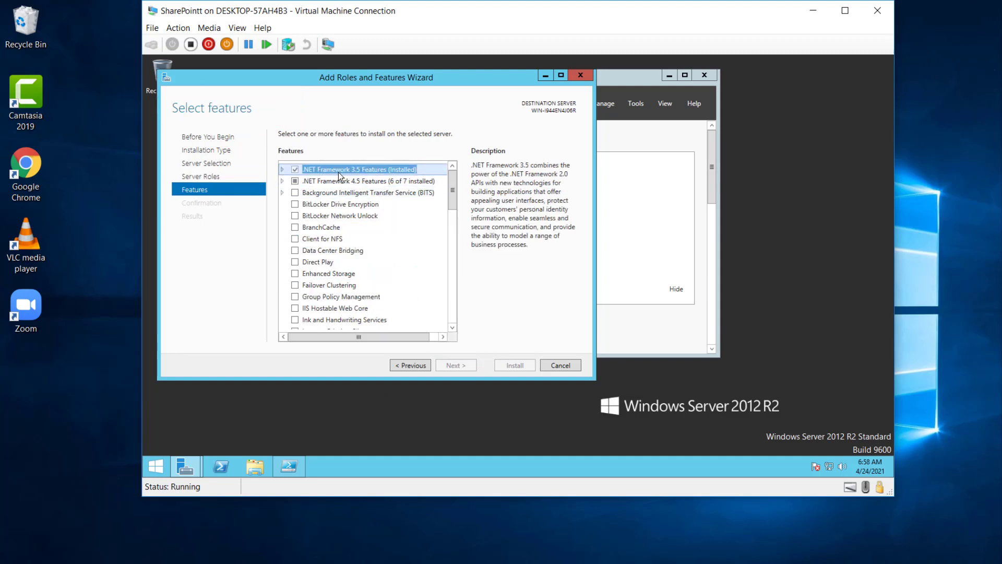
pyautogui.moveTo(426, 269)
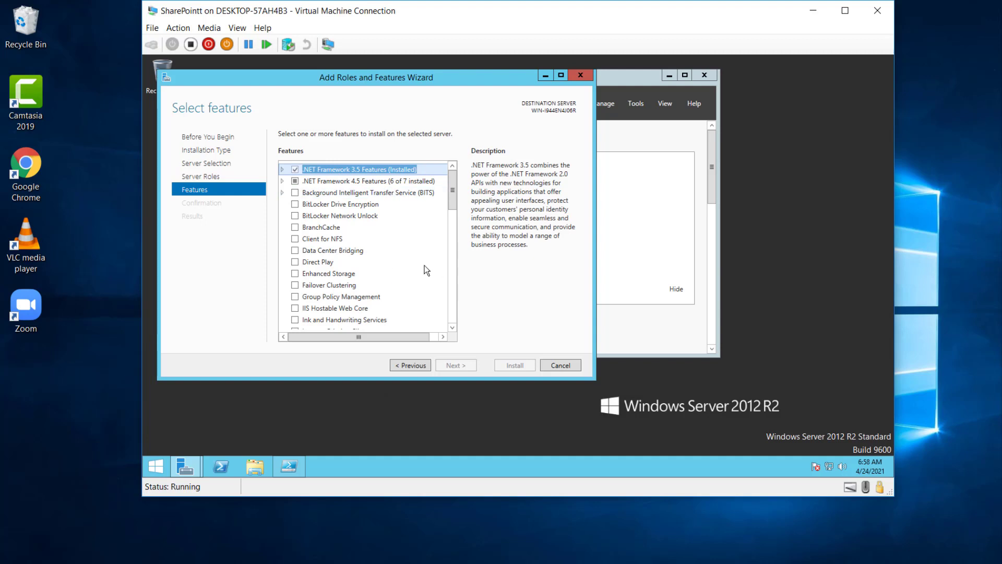
pyautogui.scroll(-3)
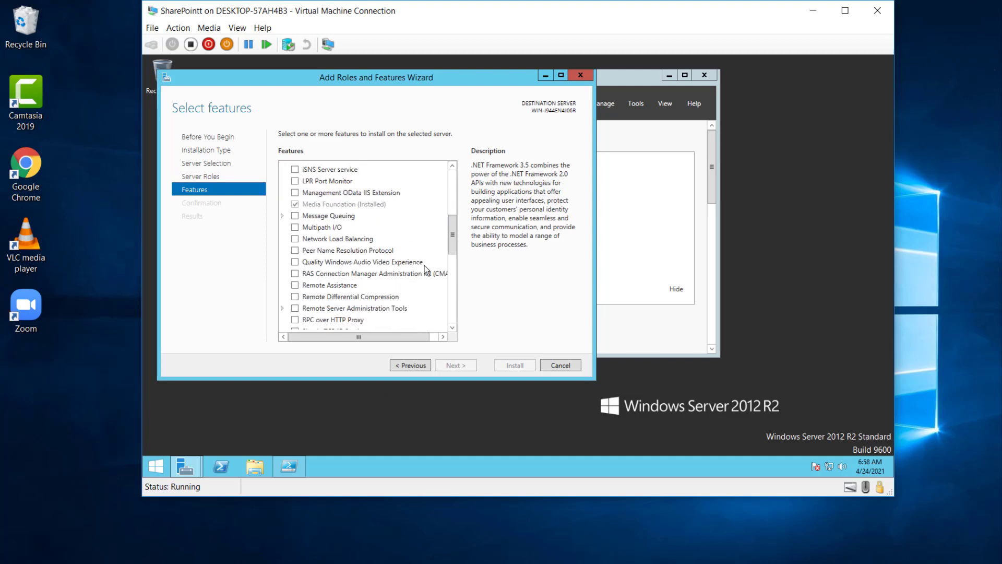
pyautogui.scroll(-3)
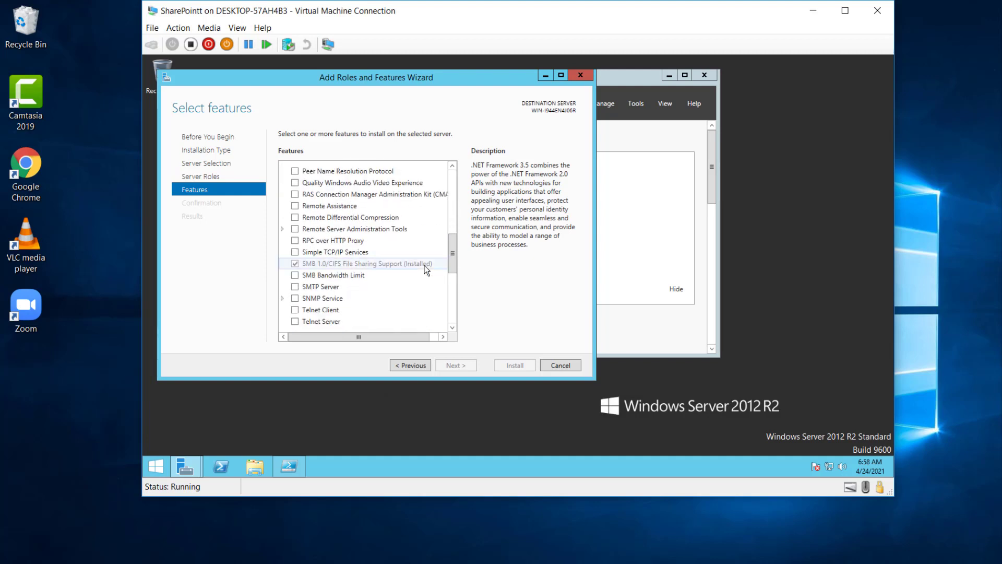
pyautogui.scroll(-3)
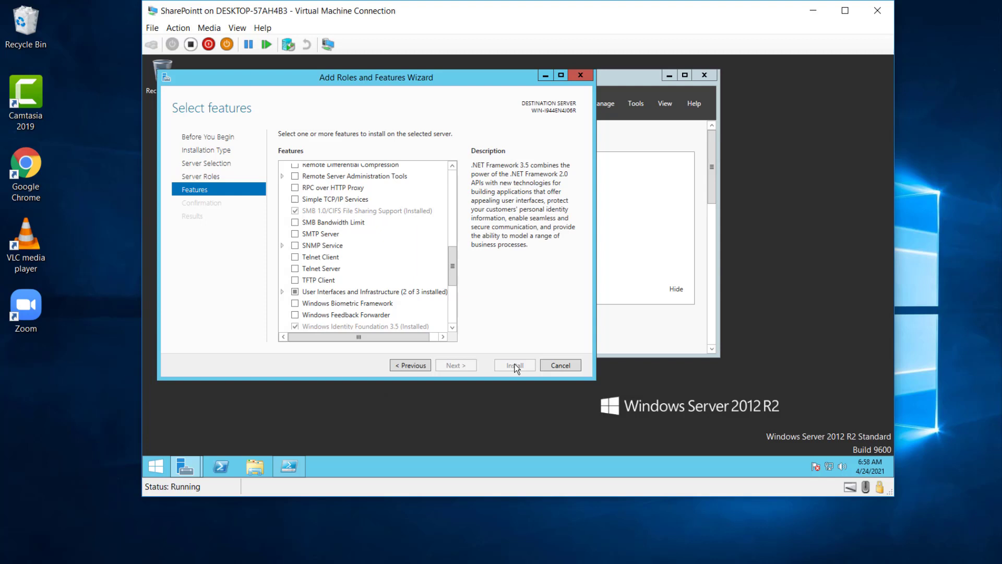
pyautogui.moveTo(520, 370)
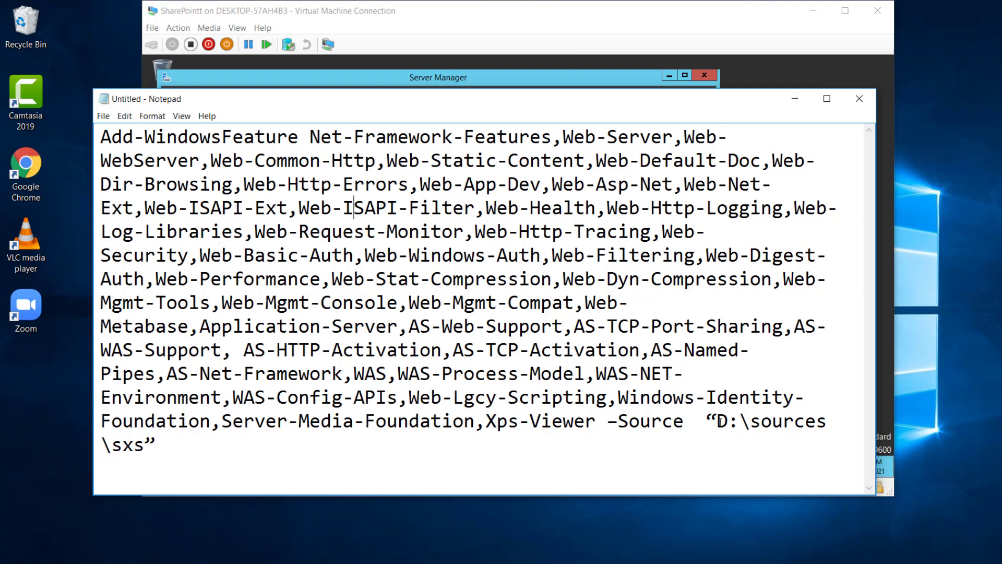
# Highlight the 'sources' part of the D:\sources\sxs path in the Add-WindowsFeature script in Notepad
pyautogui.doubleClick(722, 421)
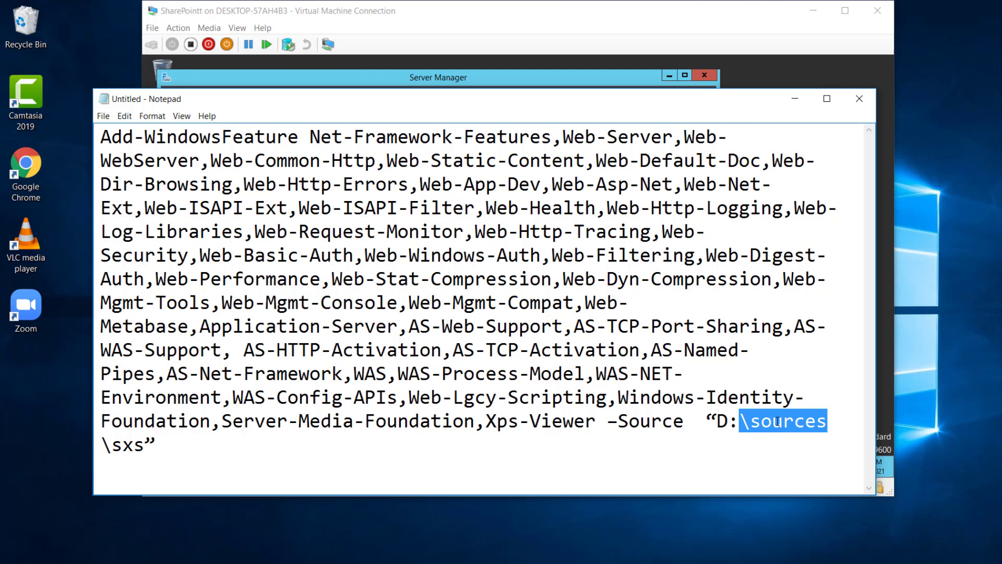
pyautogui.moveTo(793, 164)
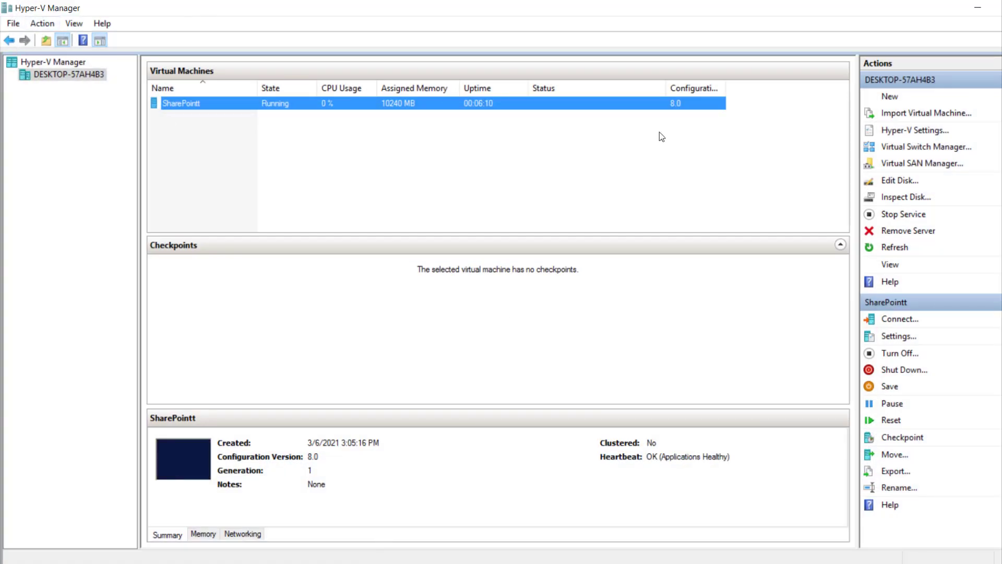
pyautogui.moveTo(898, 337)
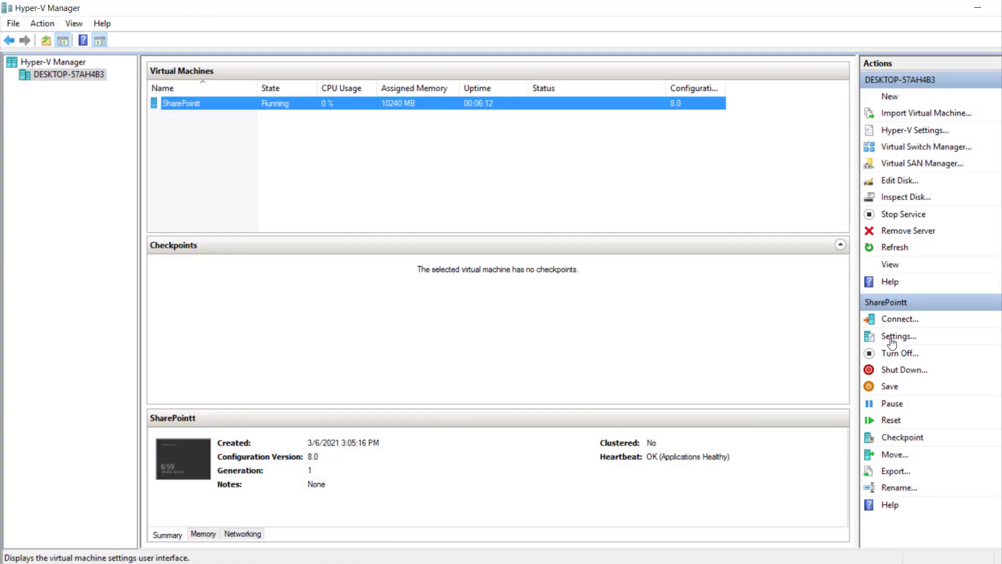
# View the SharePointt VM's IDE Controller 1 DVD drive settings showing the Windows Server 2012 ISO and browse for an image
pyautogui.click(898, 336)
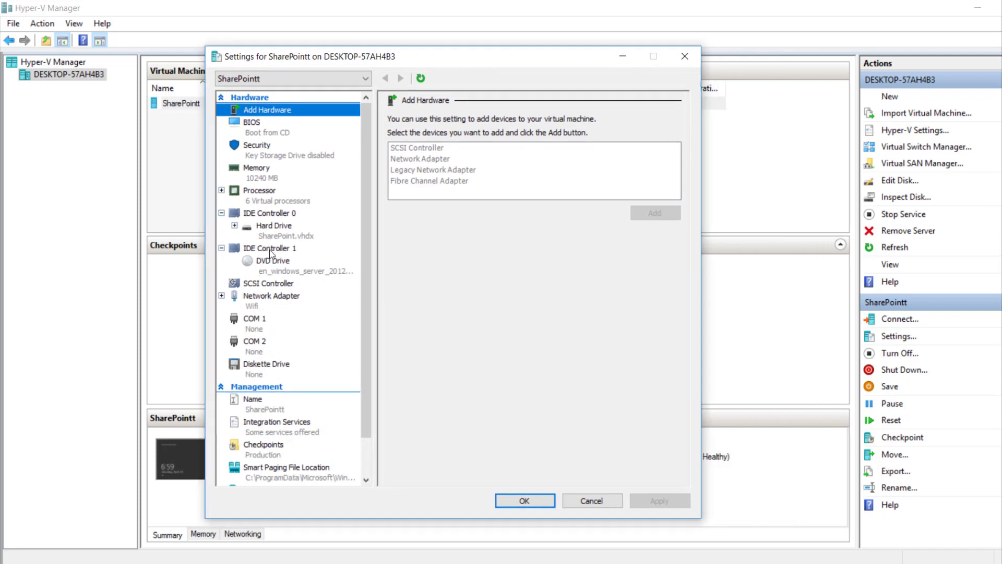
pyautogui.click(271, 248)
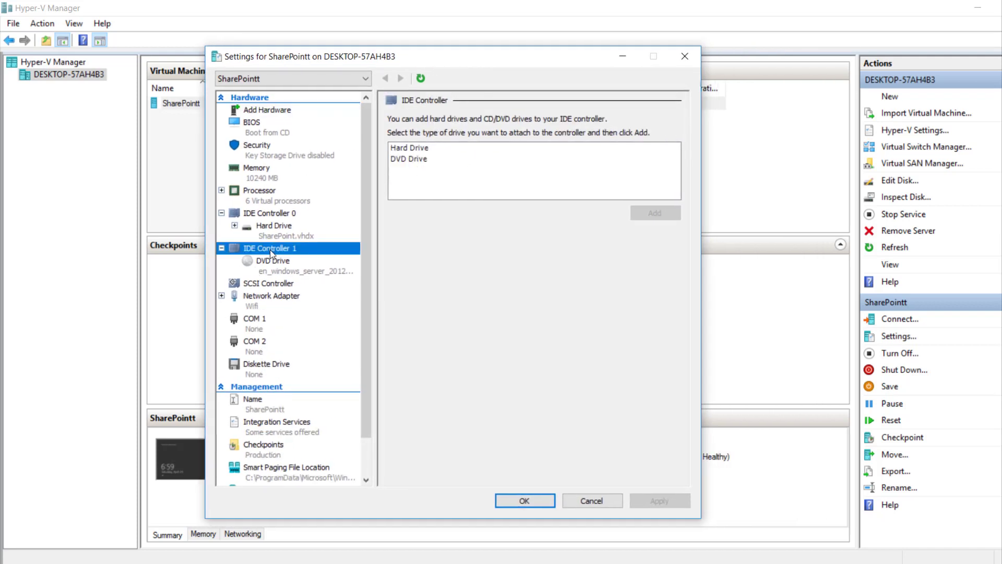
pyautogui.click(273, 260)
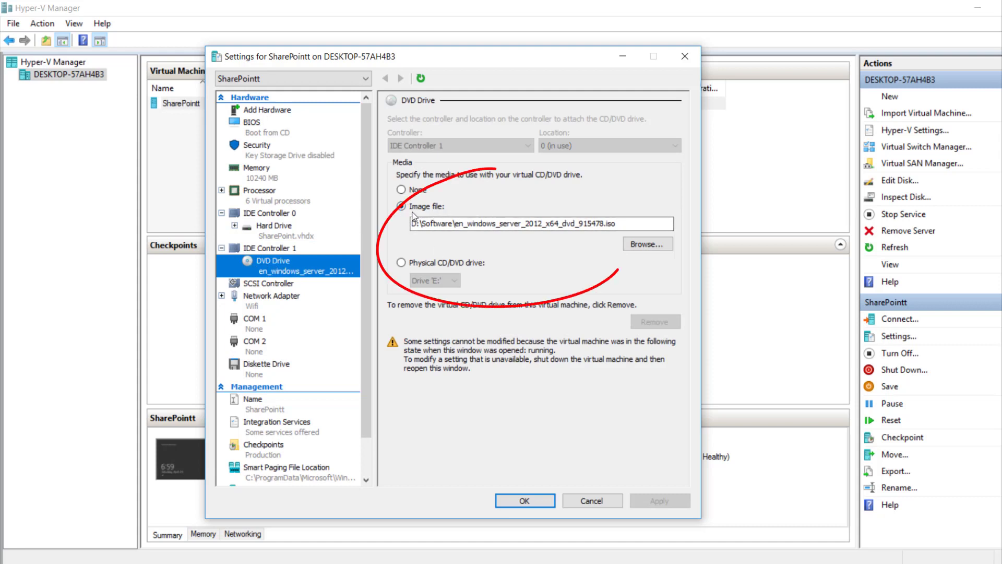
pyautogui.click(646, 245)
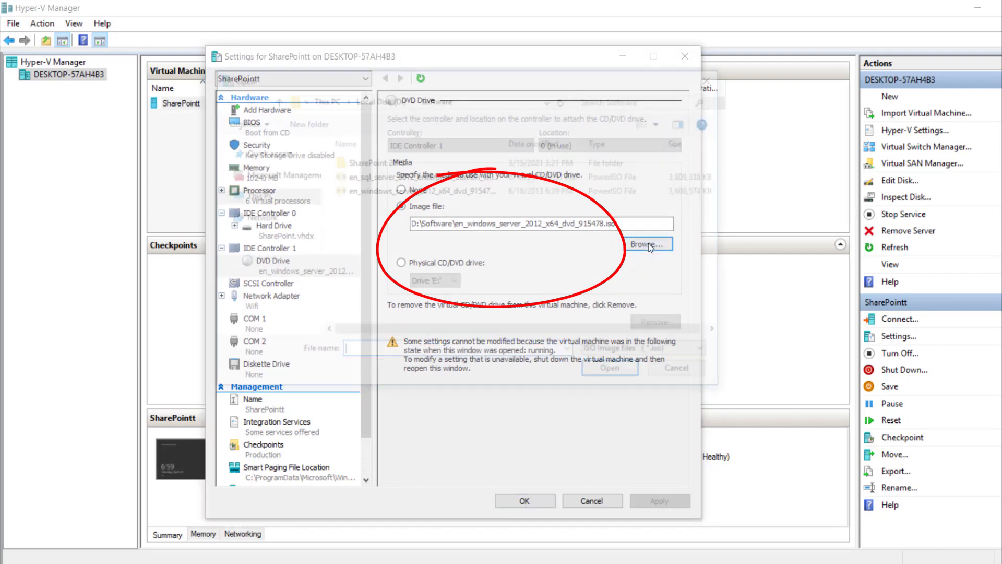
# Load en_windows_server_2012_x64_dvd_915478.iso into the VM's virtual DVD drive and apply the settings
pyautogui.click(648, 245)
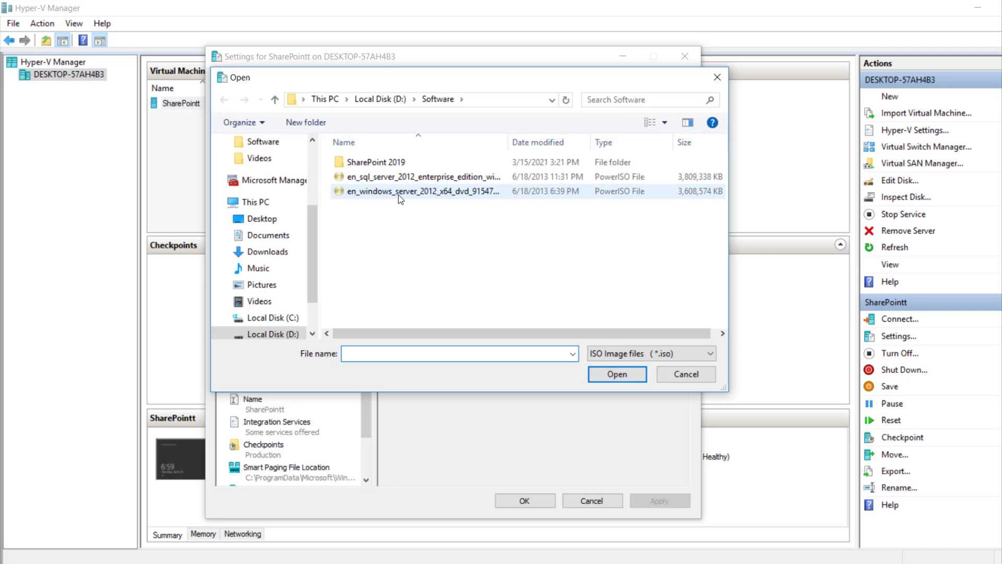
pyautogui.moveTo(416, 195)
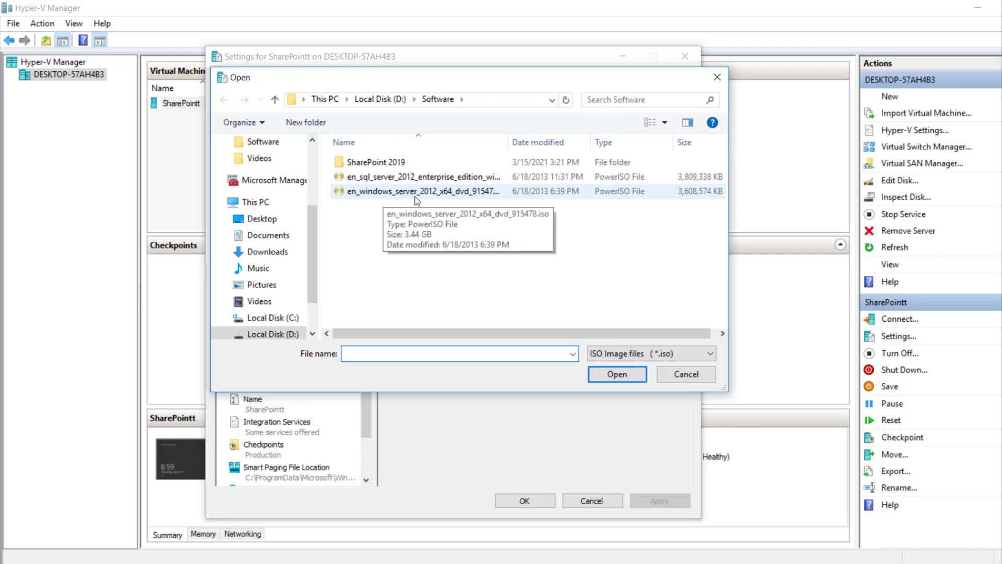
pyautogui.click(417, 191)
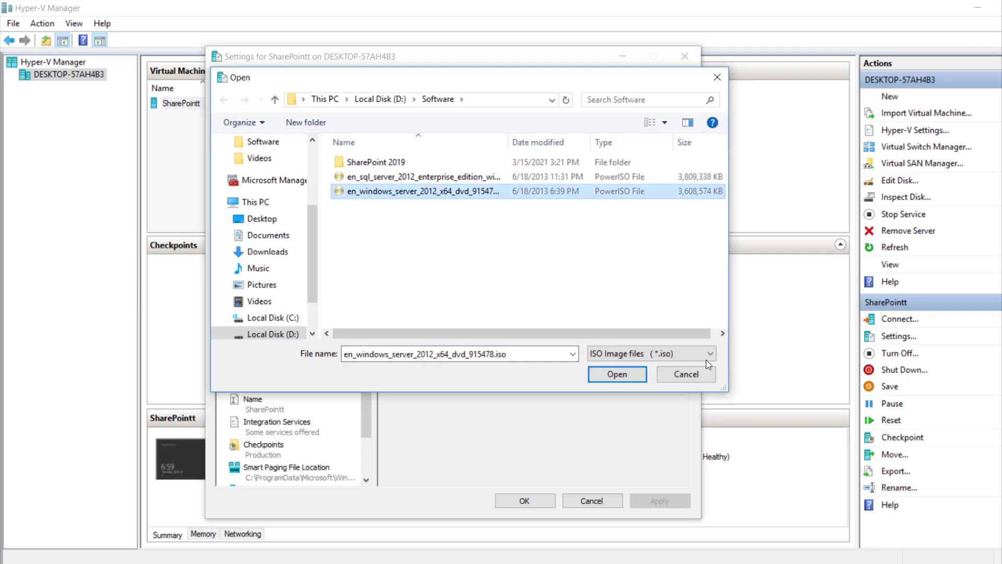
pyautogui.click(617, 374)
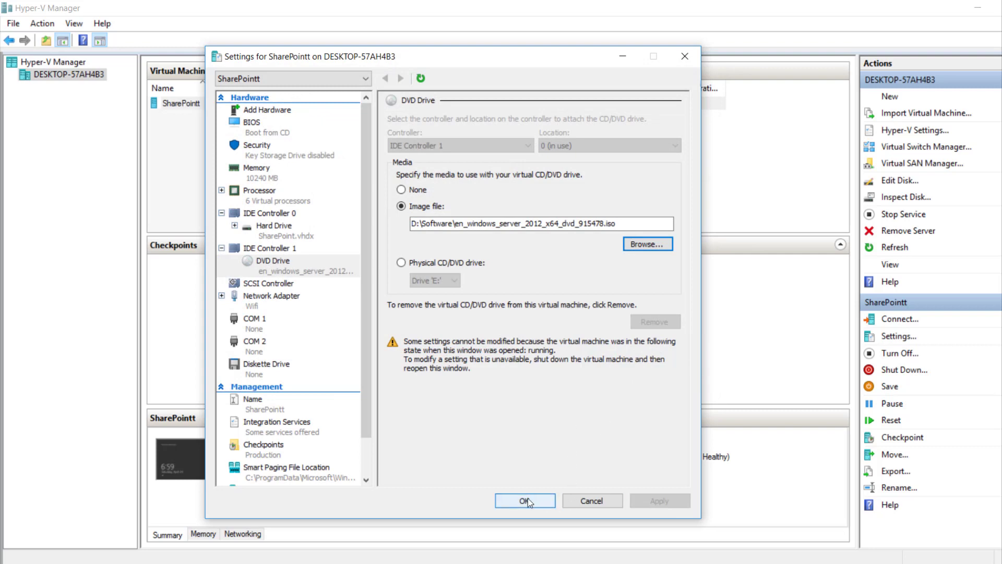
pyautogui.click(524, 500)
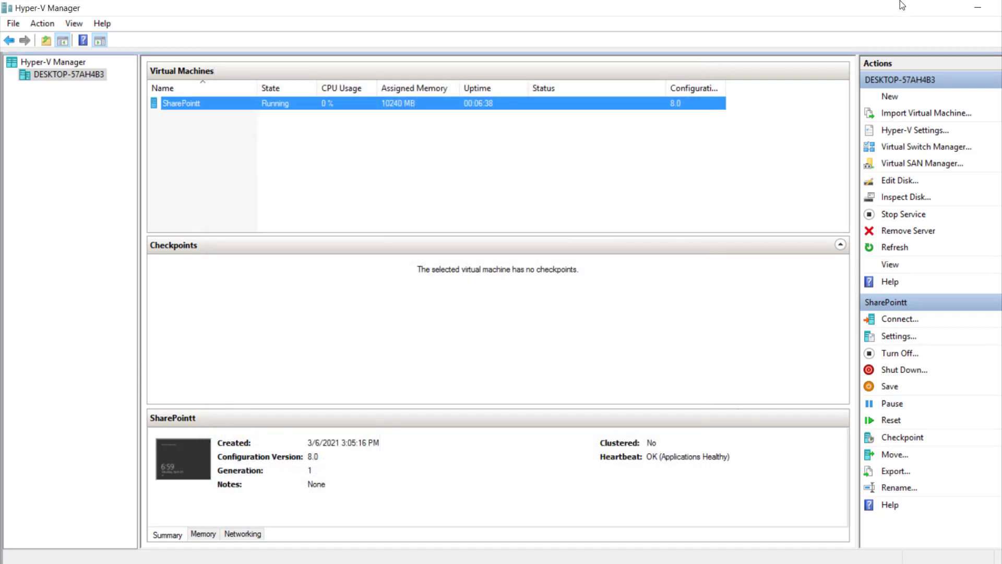
# In the VM's File Explorer, browse DVD Drive (D:) into the sources then sxs folder
pyautogui.click(899, 319)
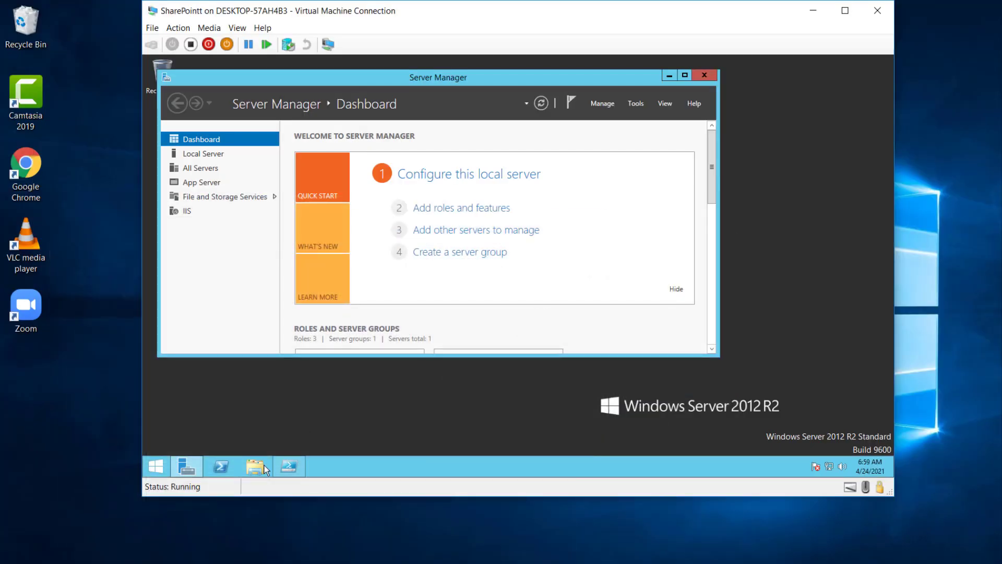
pyautogui.click(255, 466)
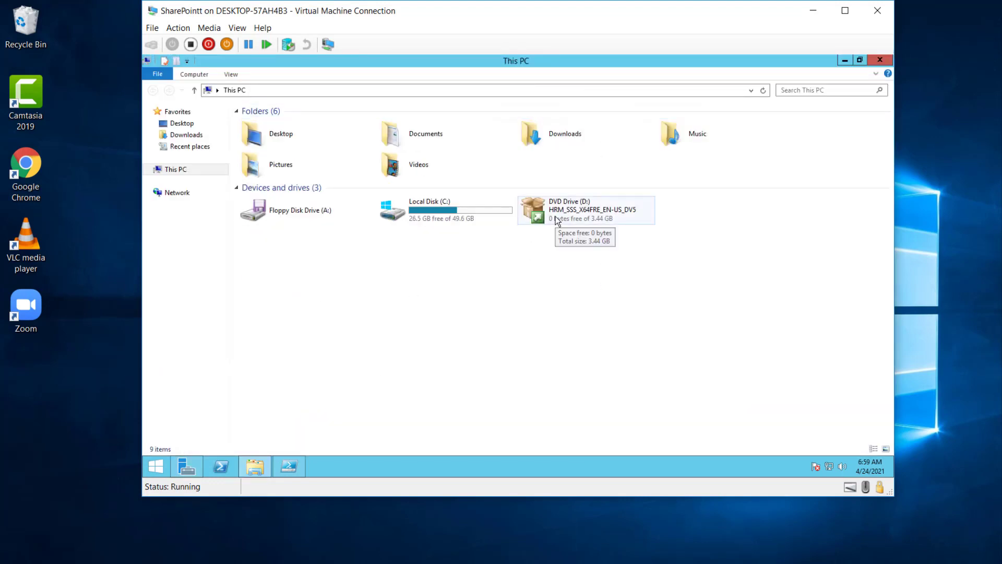
pyautogui.click(586, 210)
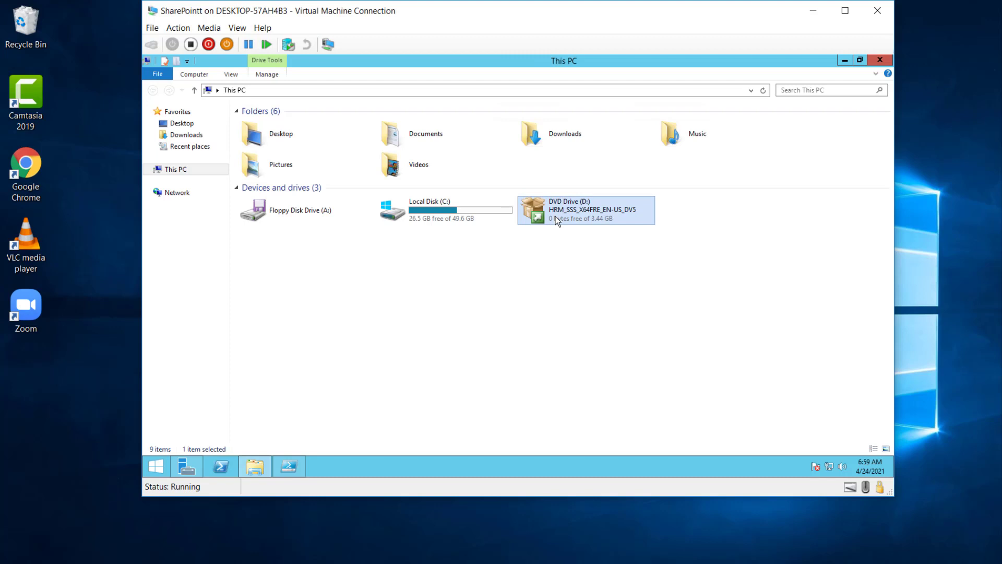
pyautogui.moveTo(577, 212)
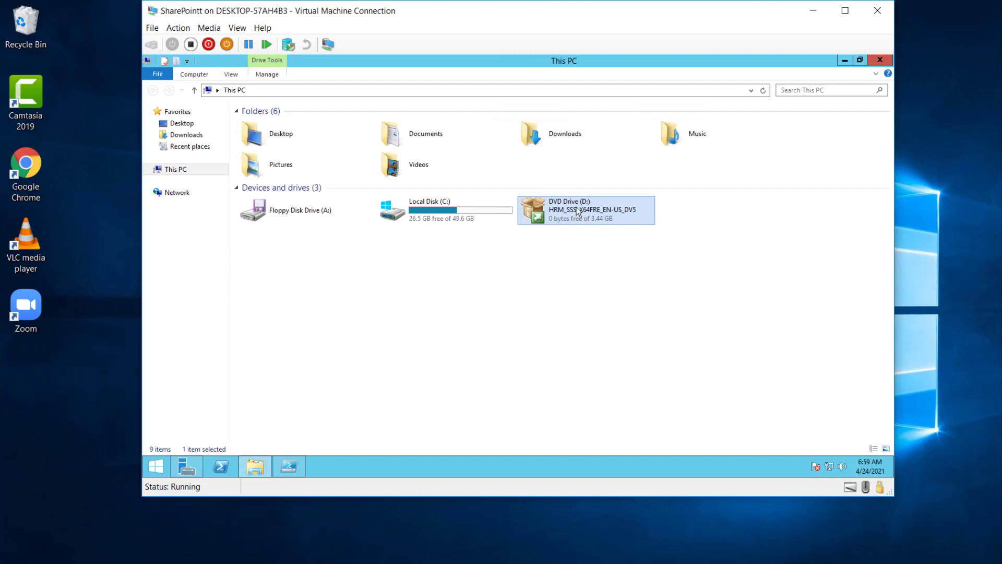
pyautogui.doubleClick(585, 210)
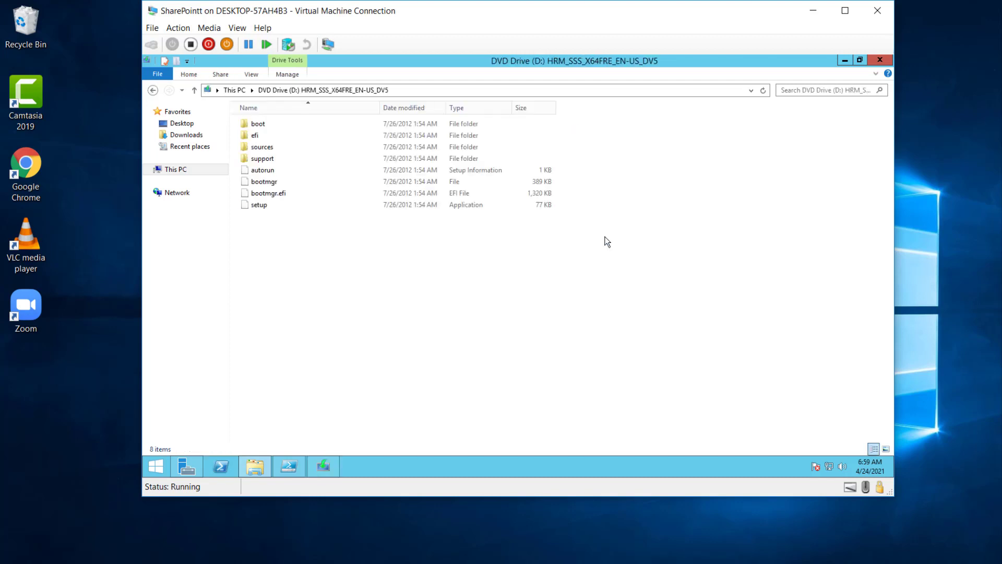
pyautogui.click(261, 146)
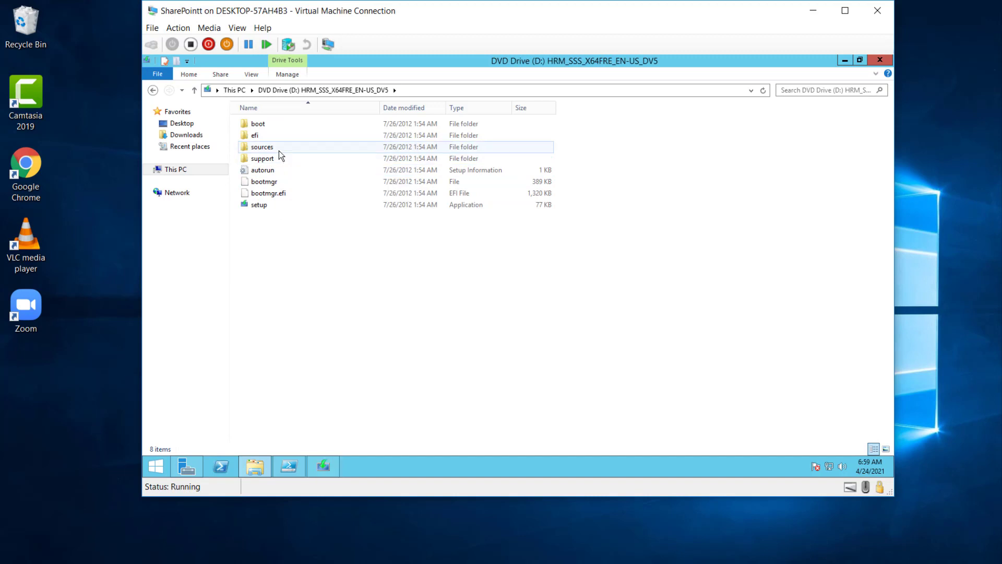
pyautogui.doubleClick(262, 146)
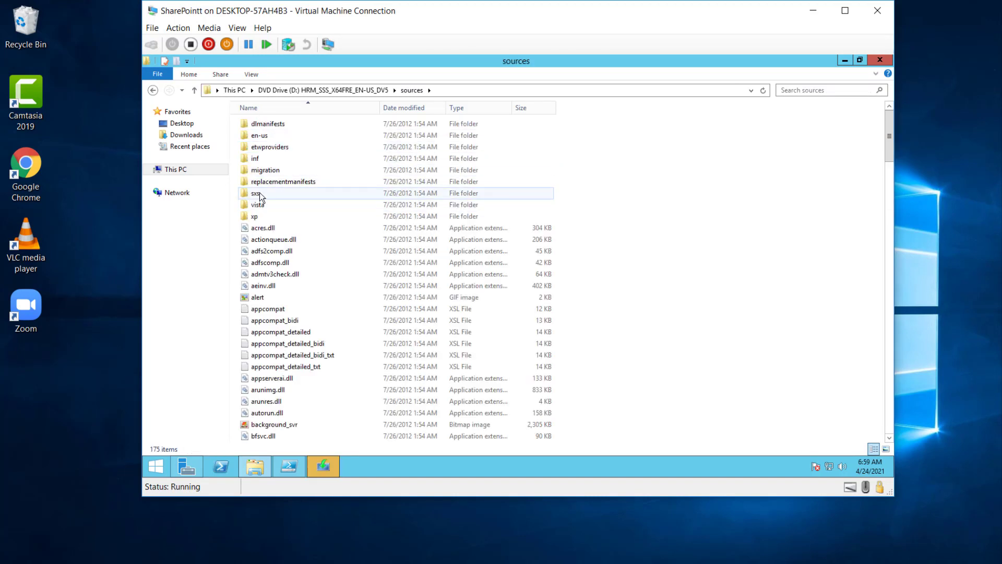
pyautogui.doubleClick(255, 192)
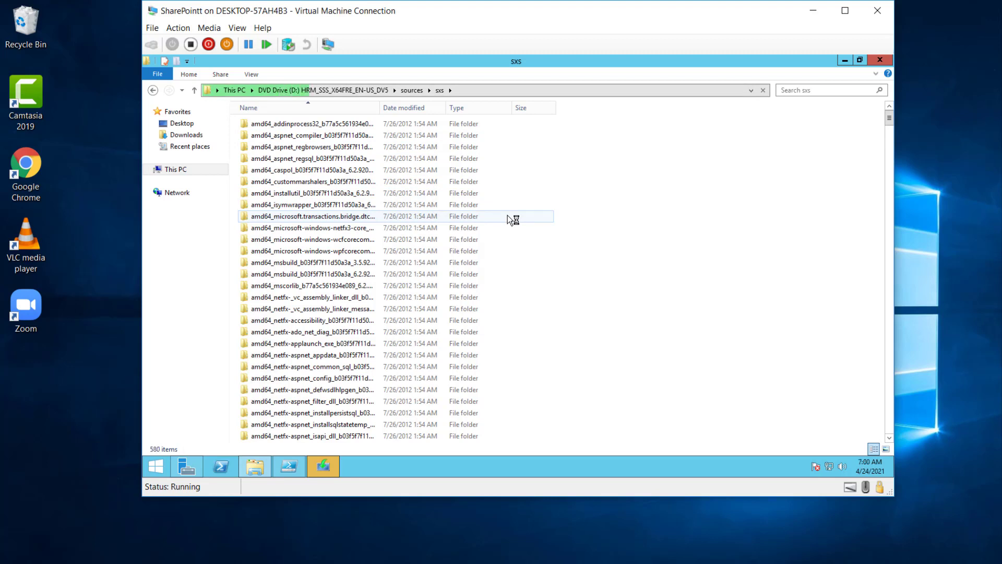
# Reveal the full D:\sources\sxs path in the address bar and copy it
pyautogui.click(762, 90)
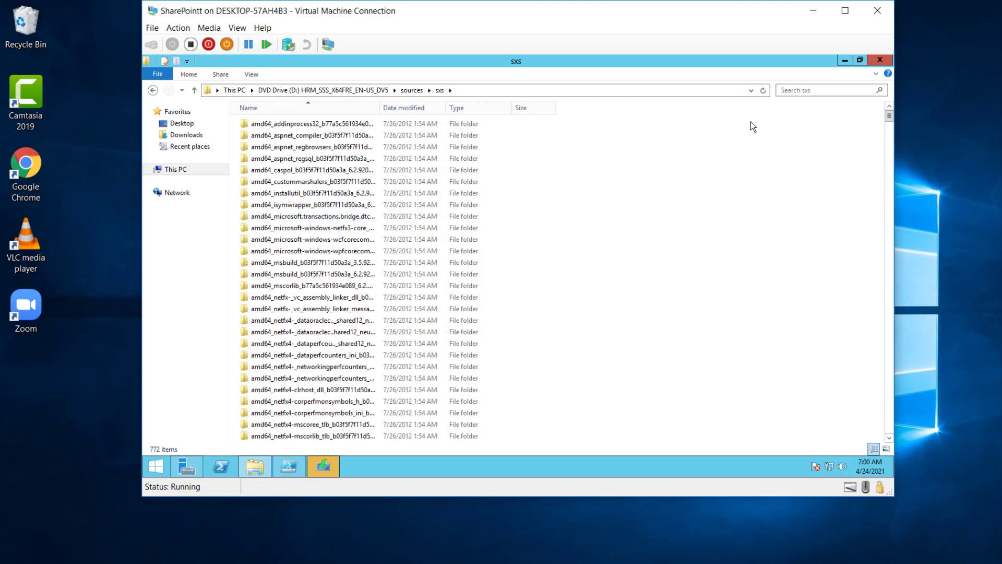
pyautogui.click(448, 90)
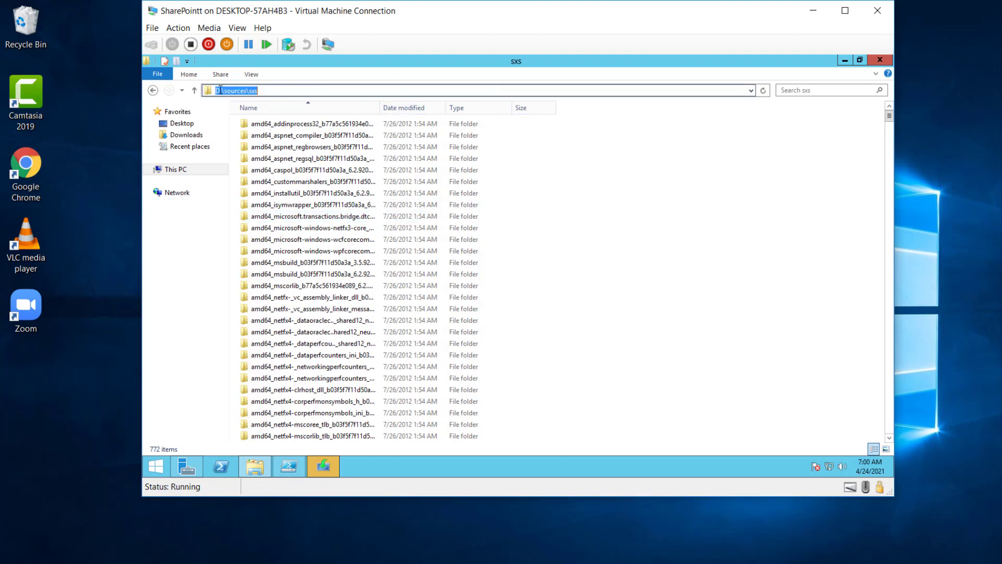
pyautogui.moveTo(222, 100)
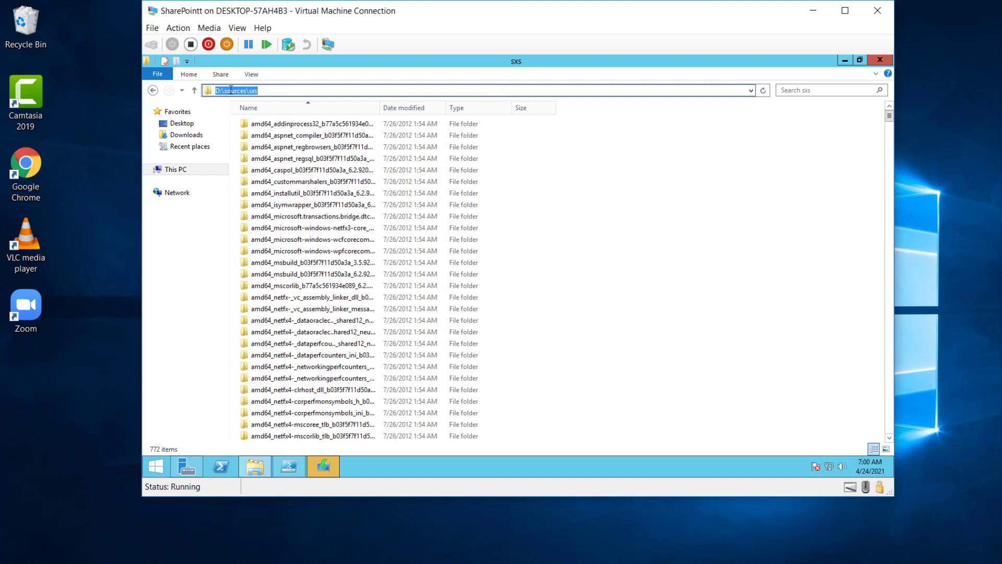
pyautogui.rightClick(230, 90)
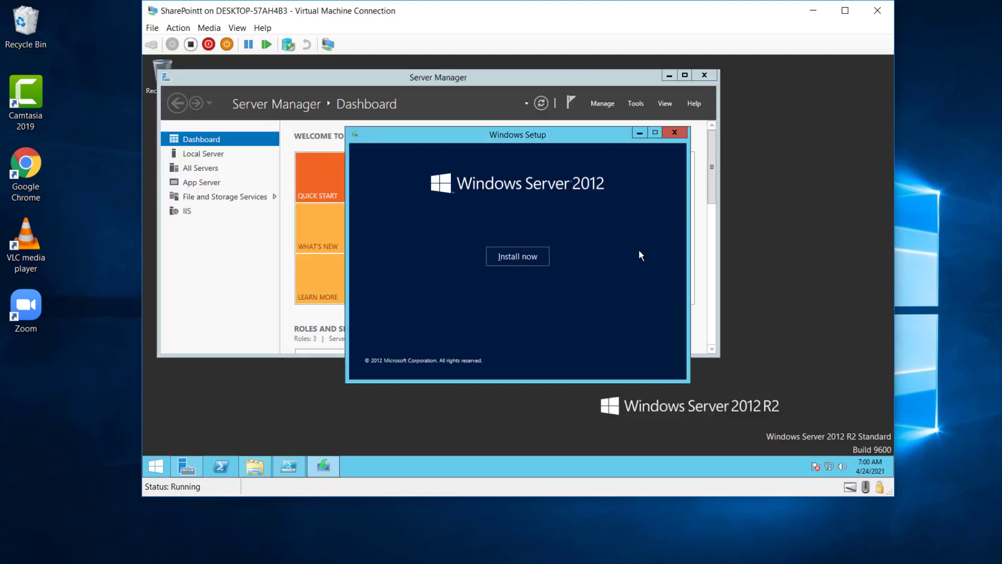
# Review the Add-WindowsFeature command with -Source D:\sources\sxs in Notepad and select the entire script
pyautogui.click(675, 132)
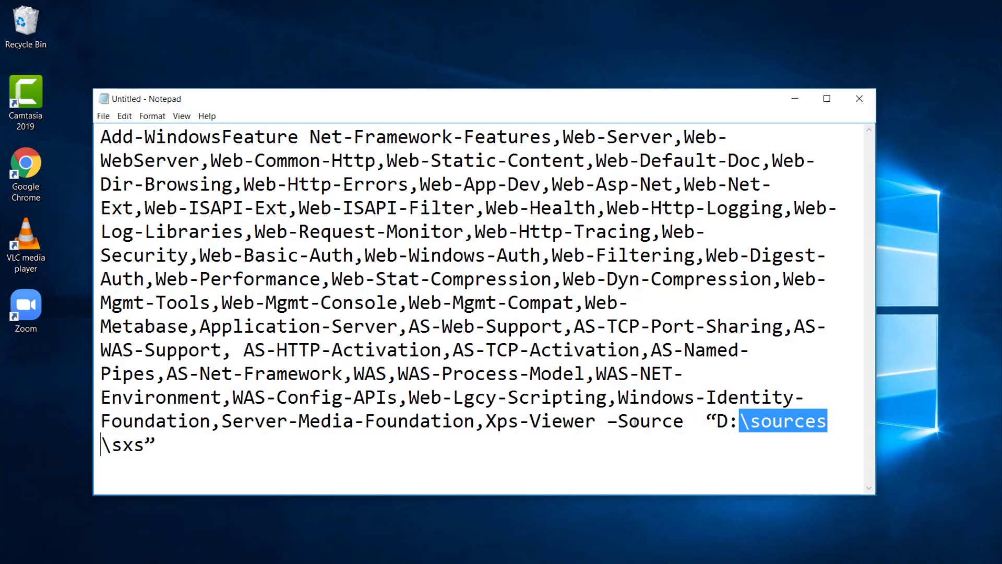
pyautogui.click(717, 421)
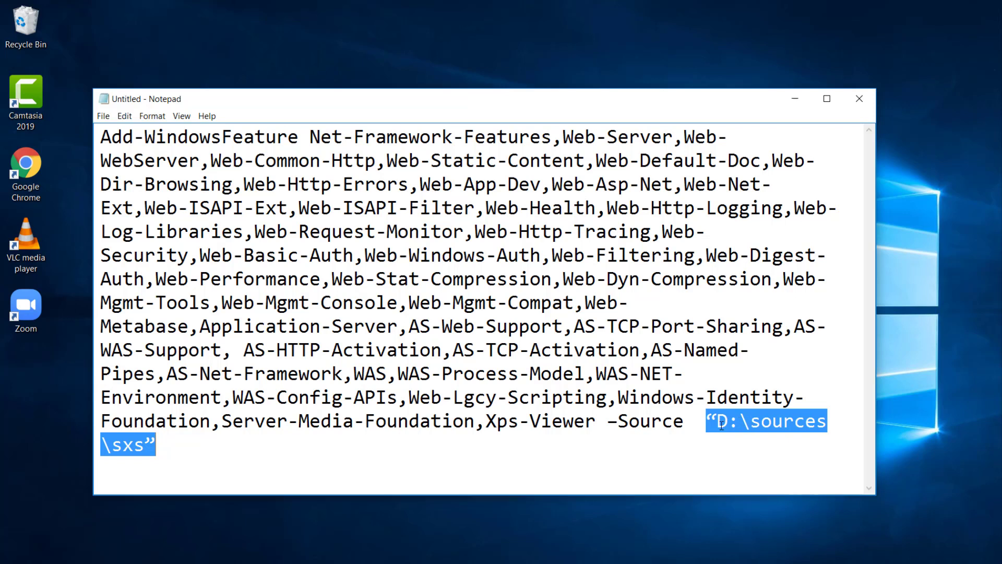
pyautogui.moveTo(413, 312)
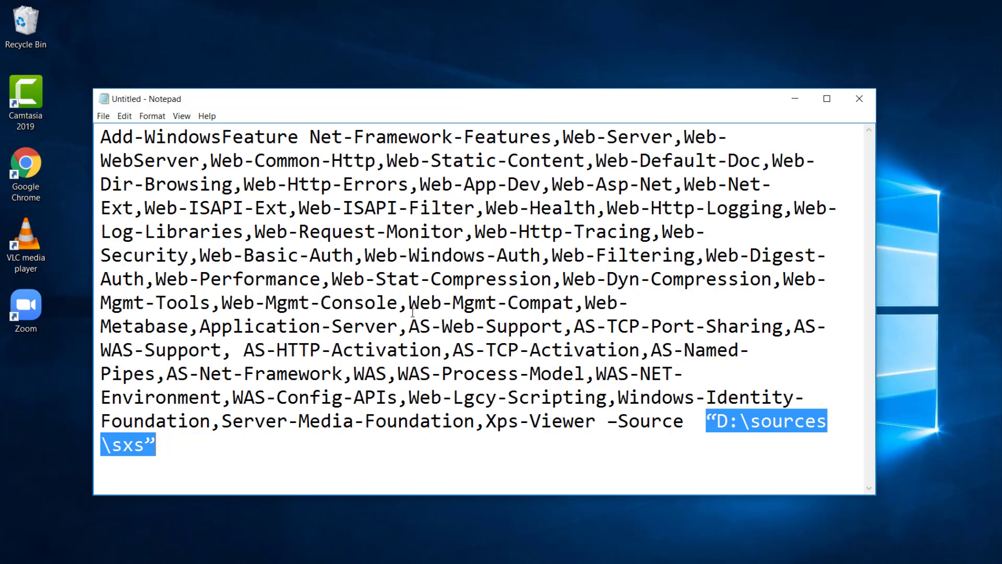
pyautogui.moveTo(173, 136)
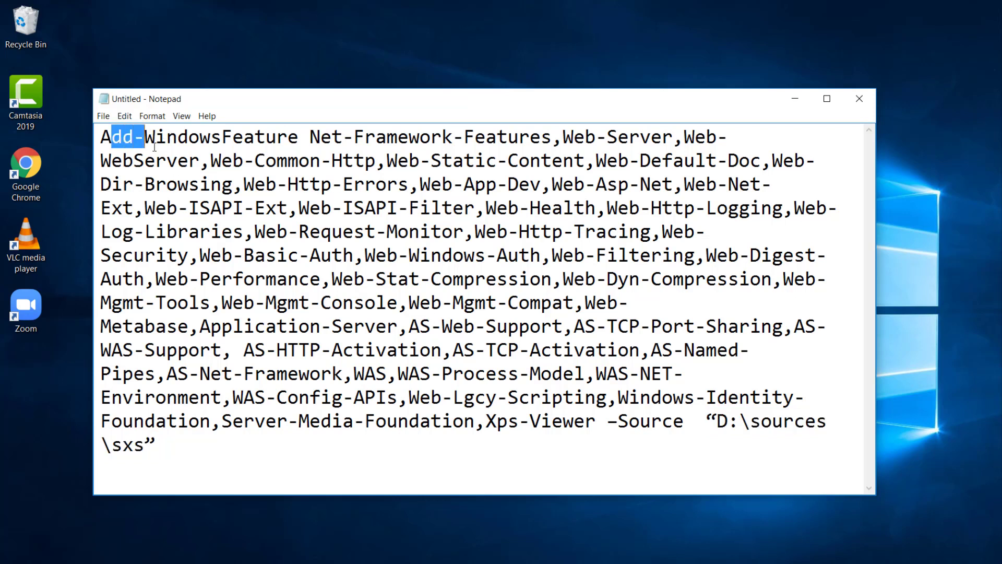
pyautogui.click(378, 137)
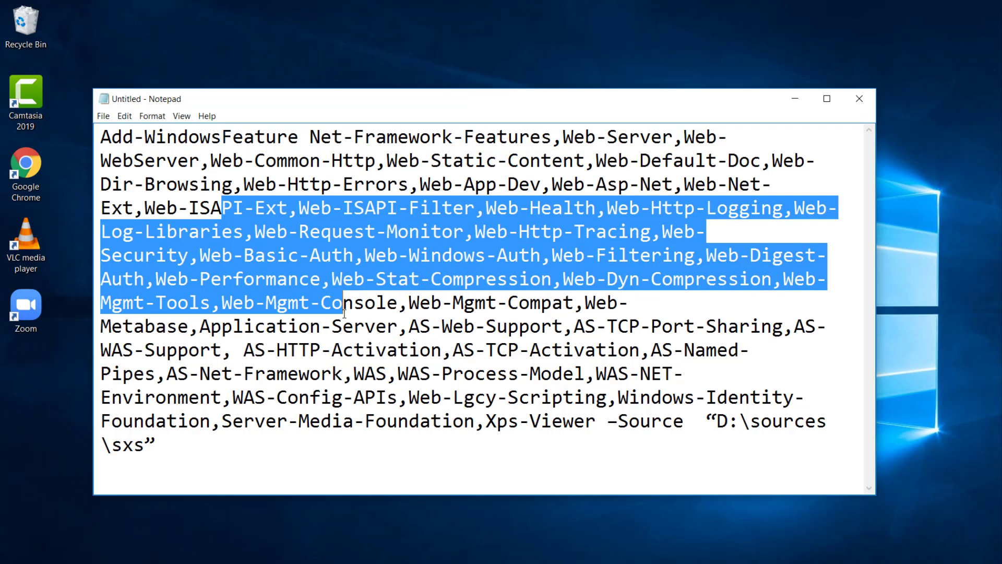
pyautogui.moveTo(498, 261)
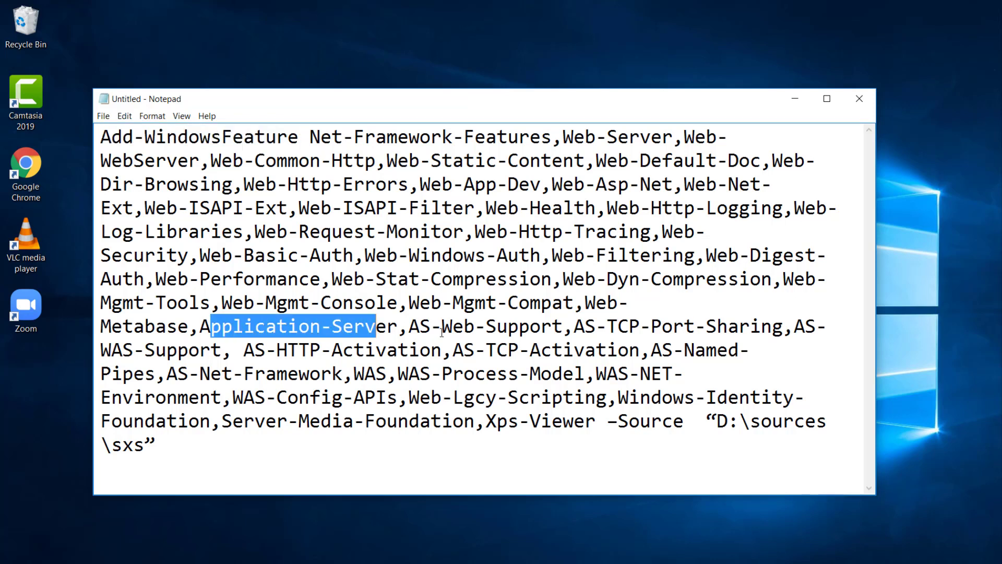
pyautogui.doubleClick(523, 421)
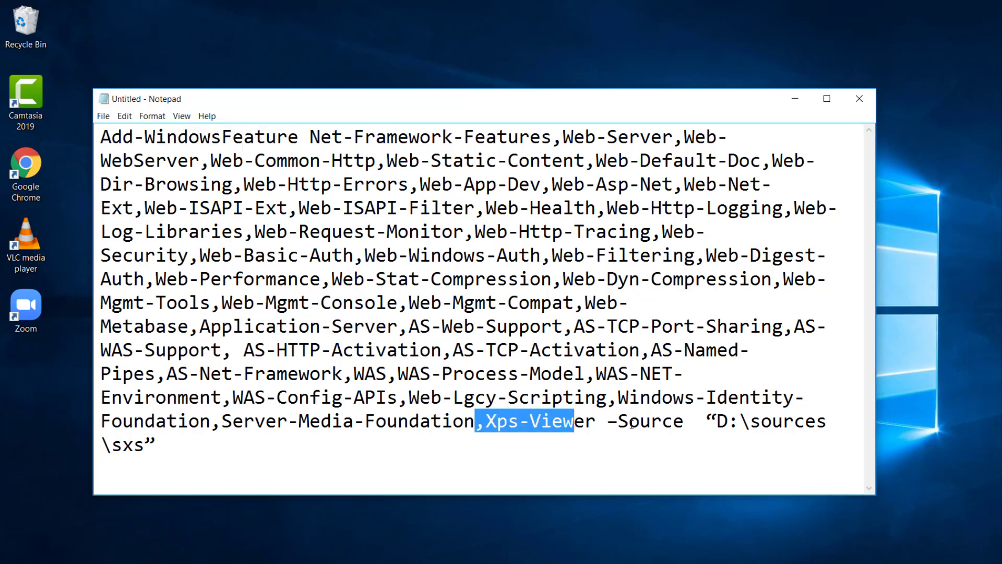
pyautogui.moveTo(367, 451)
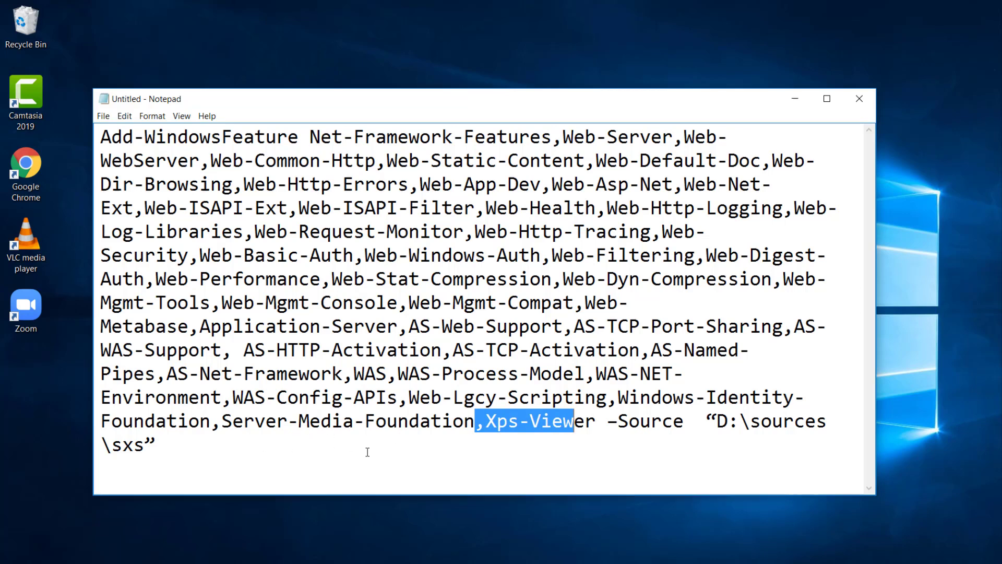
pyautogui.press('ctrl+a')
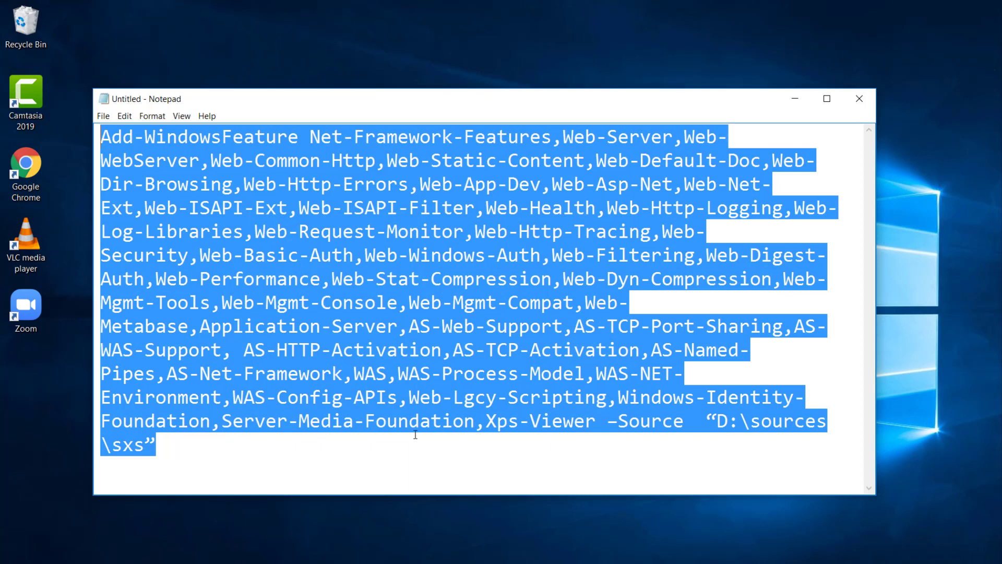
pyautogui.moveTo(337, 456)
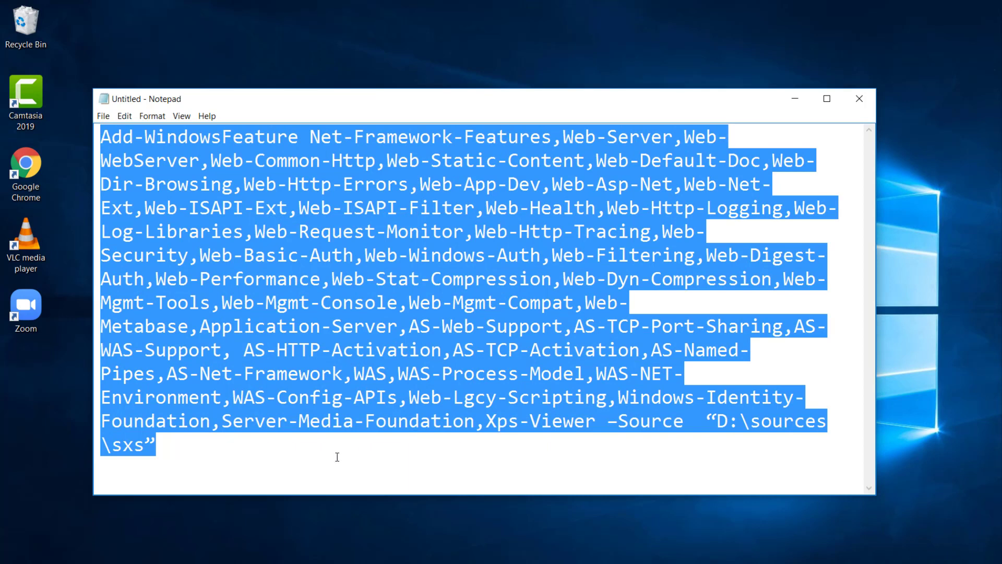
pyautogui.moveTo(196, 502)
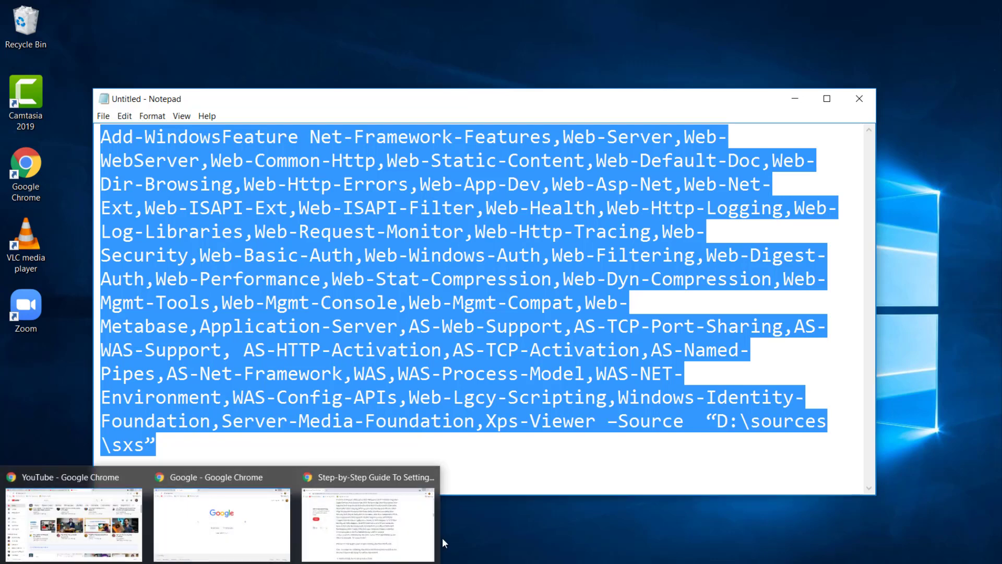
# Search Google for 'sharepoint 2016 installation windows feature prerequisites'
pyautogui.click(221, 518)
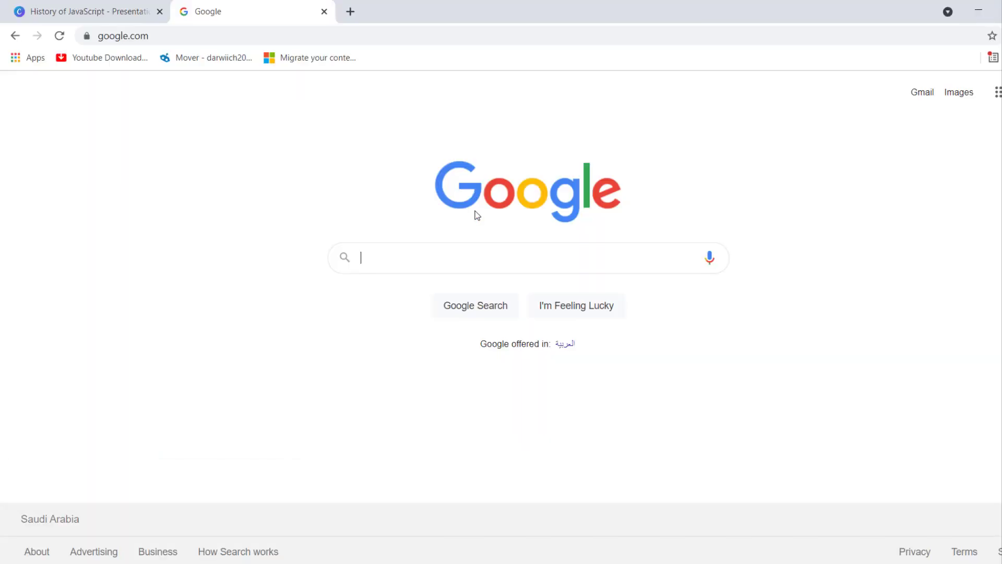
pyautogui.write('shar')
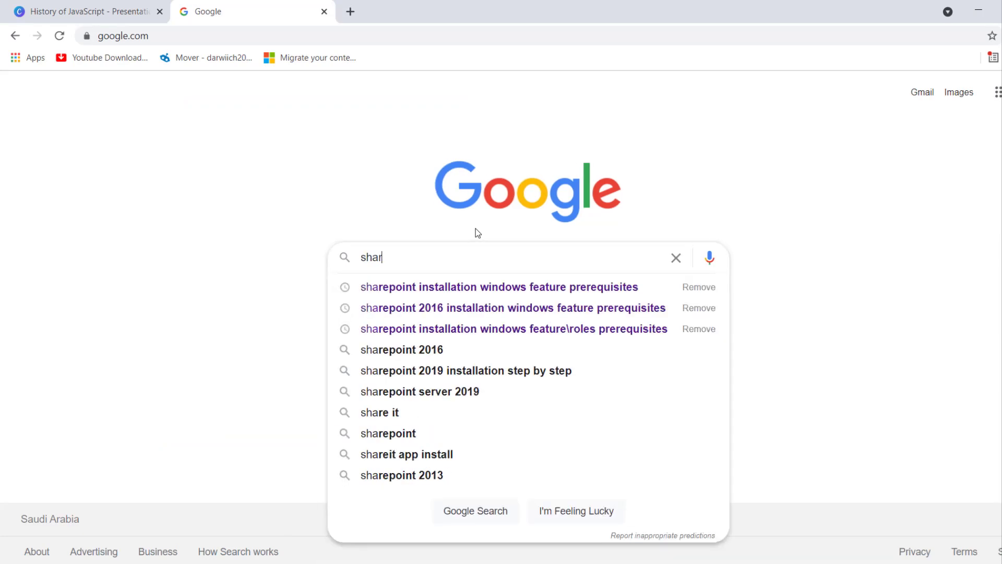
pyautogui.click(512, 307)
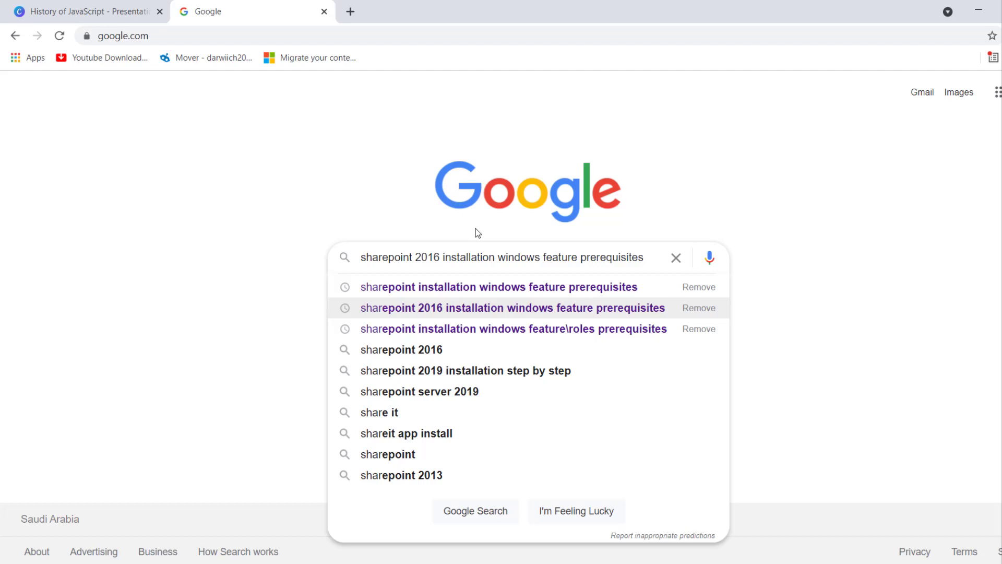
pyautogui.click(512, 307)
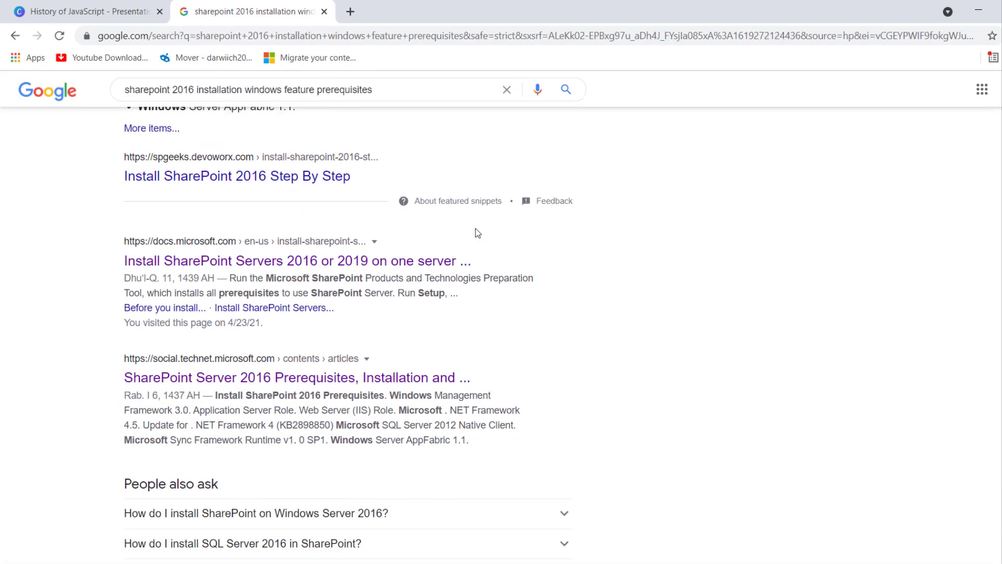
# Scroll through Microsoft's single-server SharePoint install article and the search results
pyautogui.scroll(-3)
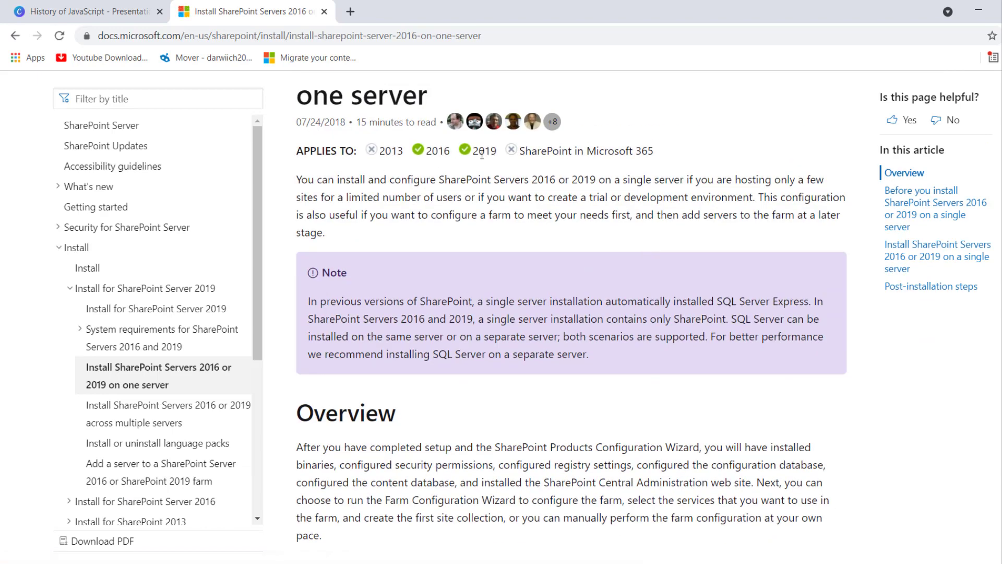
pyautogui.scroll(-3)
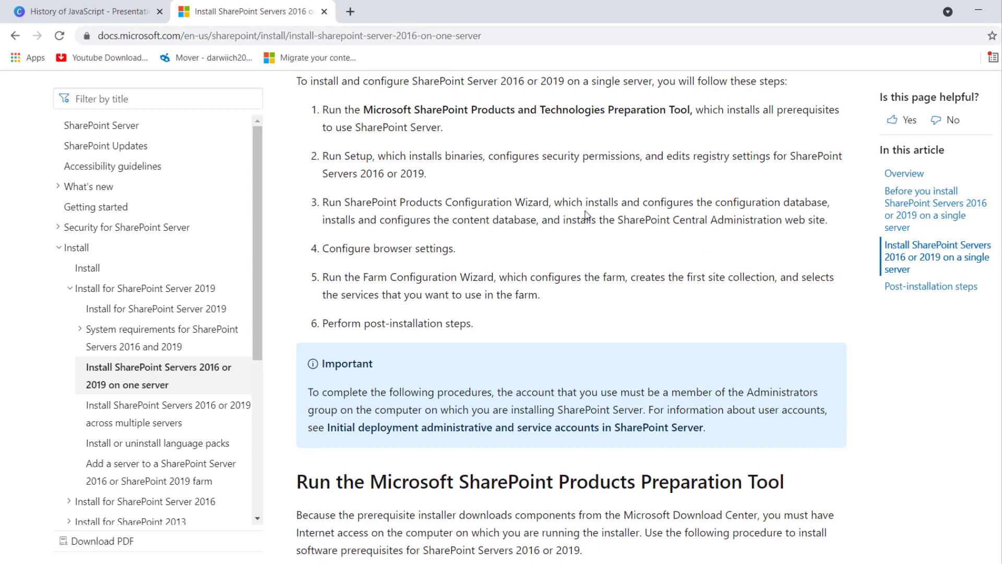
pyautogui.scroll(-3)
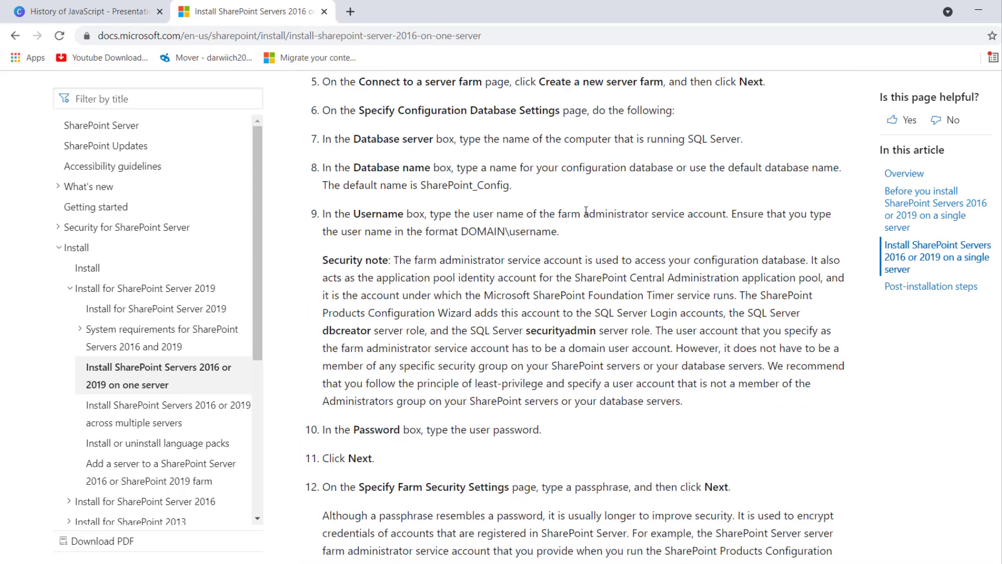
pyautogui.scroll(-3)
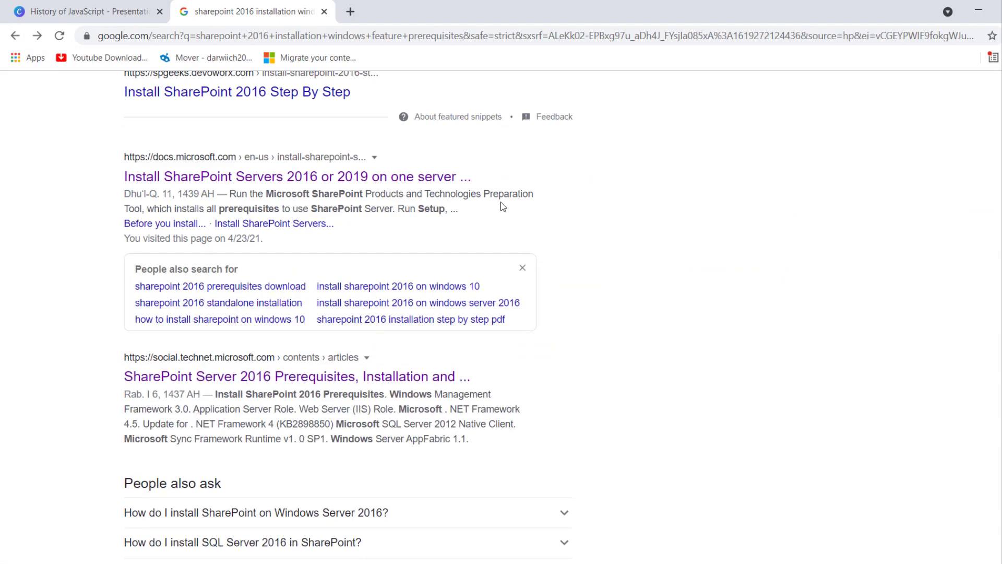
pyautogui.moveTo(226, 376)
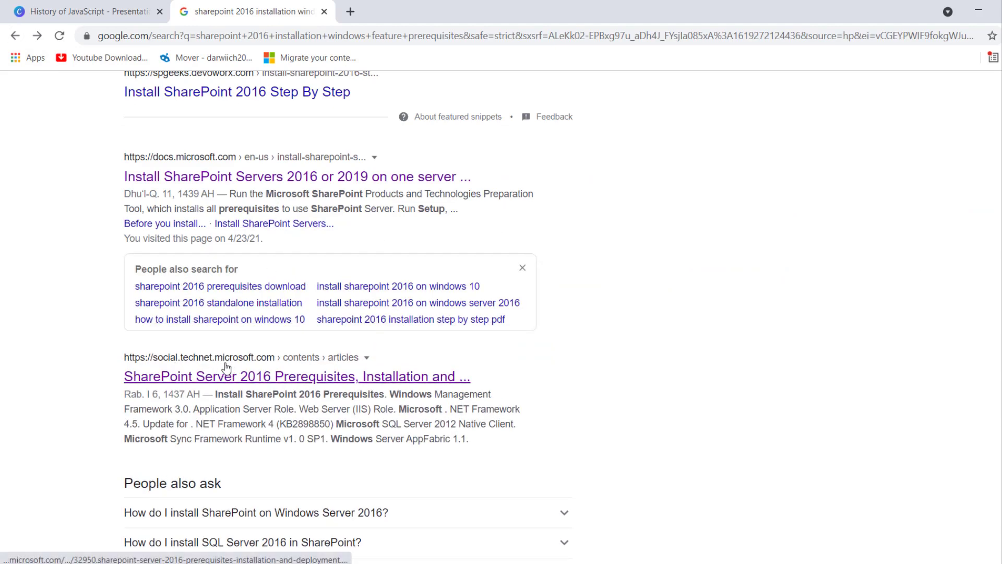
# Open the TechNet SharePoint Server 2016 prerequisites article and select its Add-WindowsFeature offline installation command
pyautogui.click(296, 376)
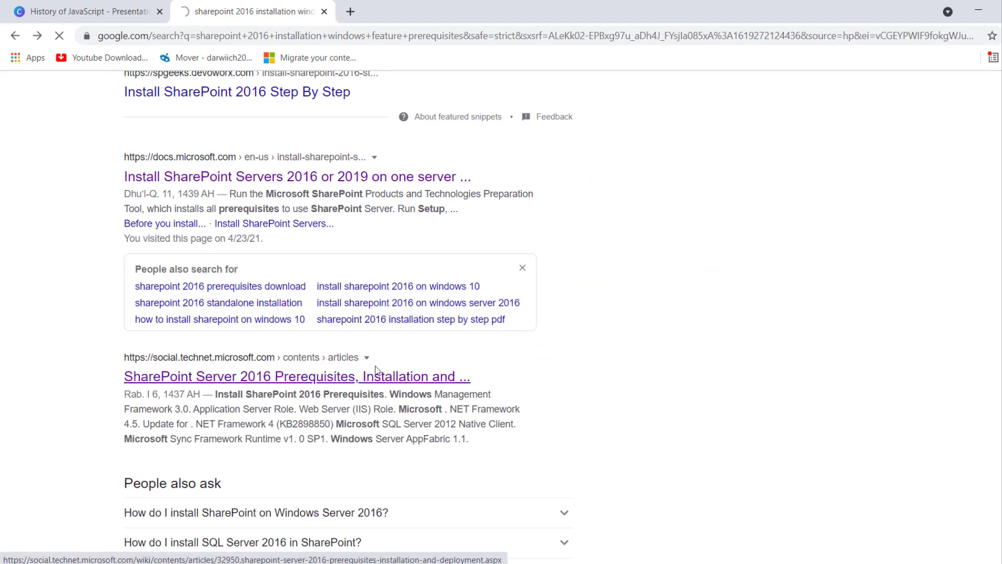
pyautogui.click(296, 376)
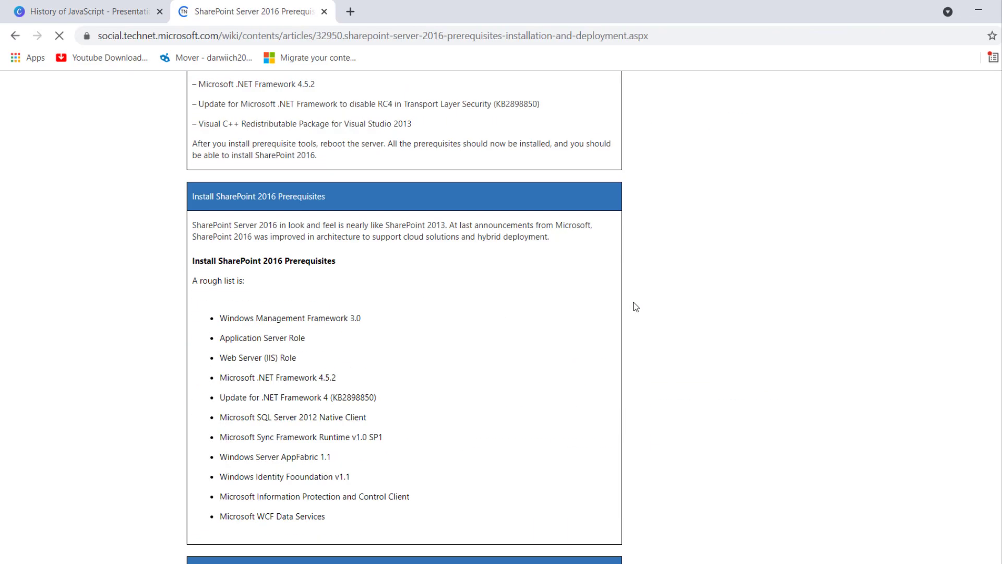
pyautogui.scroll(3)
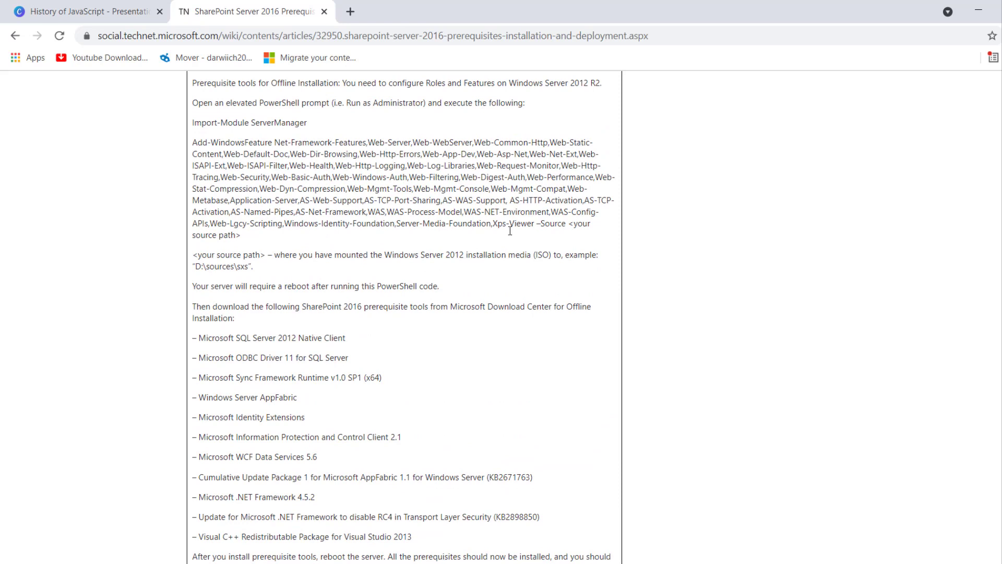
pyautogui.doubleClick(219, 143)
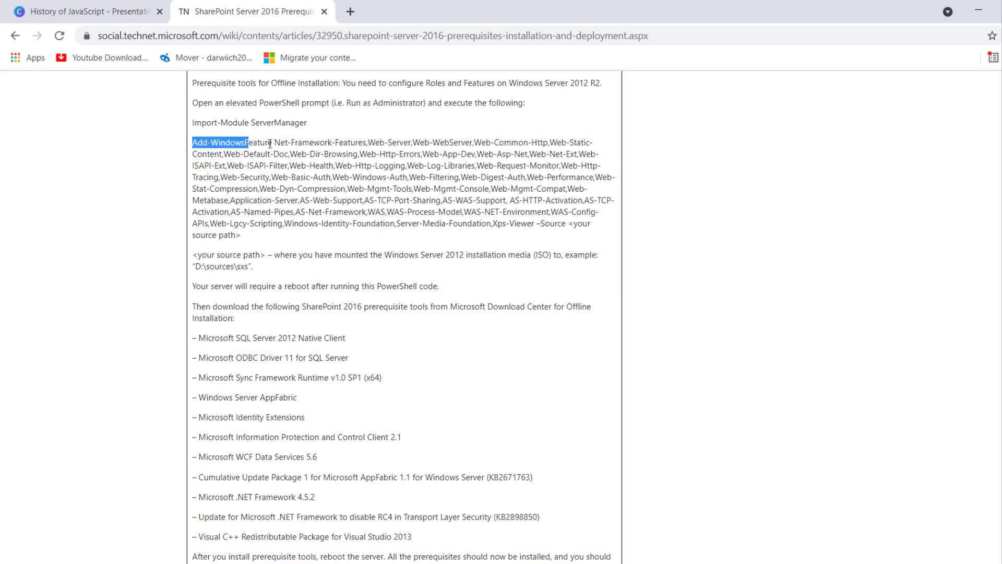
pyautogui.moveTo(193, 142); pyautogui.dragTo(241, 235)
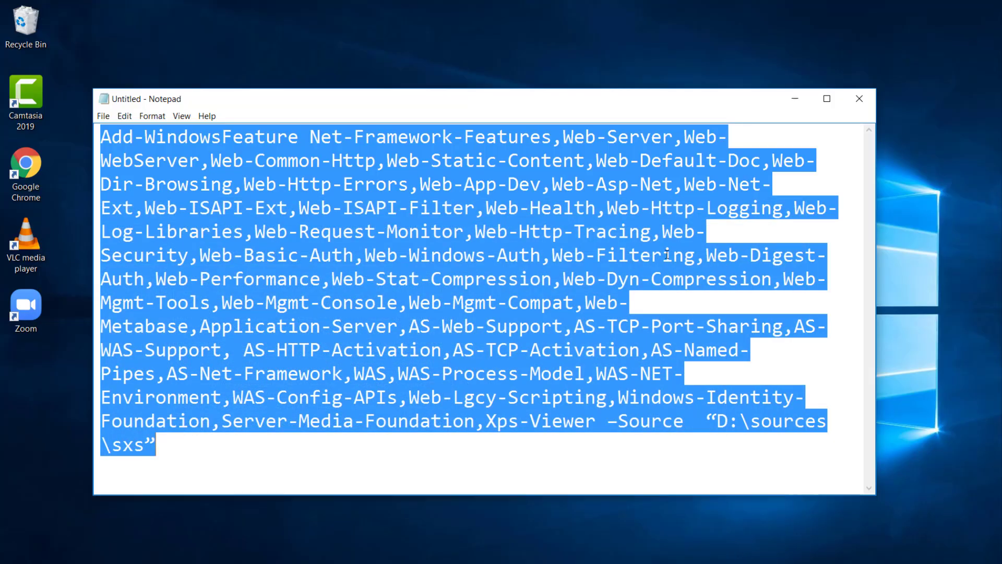
pyautogui.moveTo(358, 313)
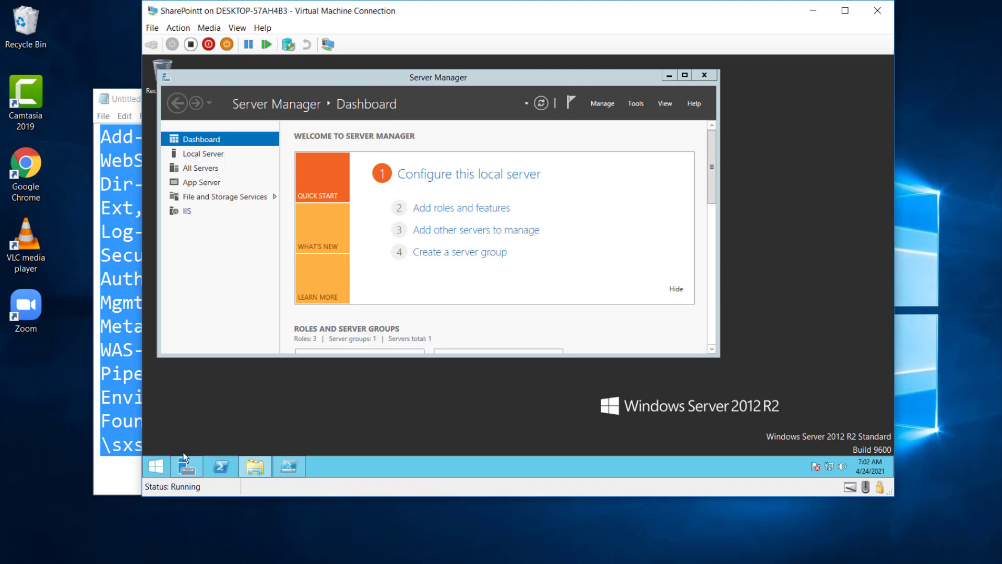
# Search the VM's Start screen for 'powershell' and bring up launch options for Windows PowerShell ISE
pyautogui.click(155, 465)
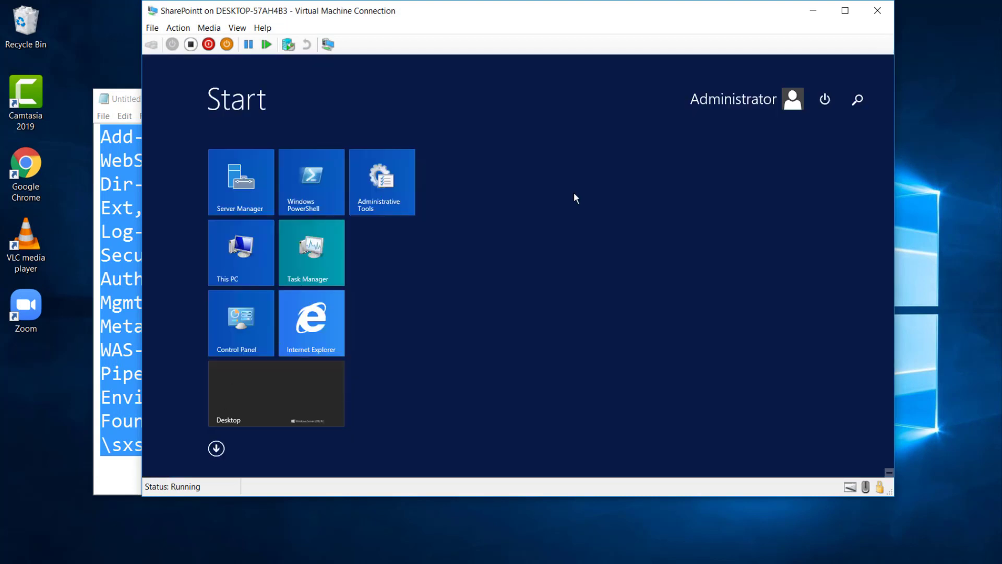
pyautogui.write('ise')
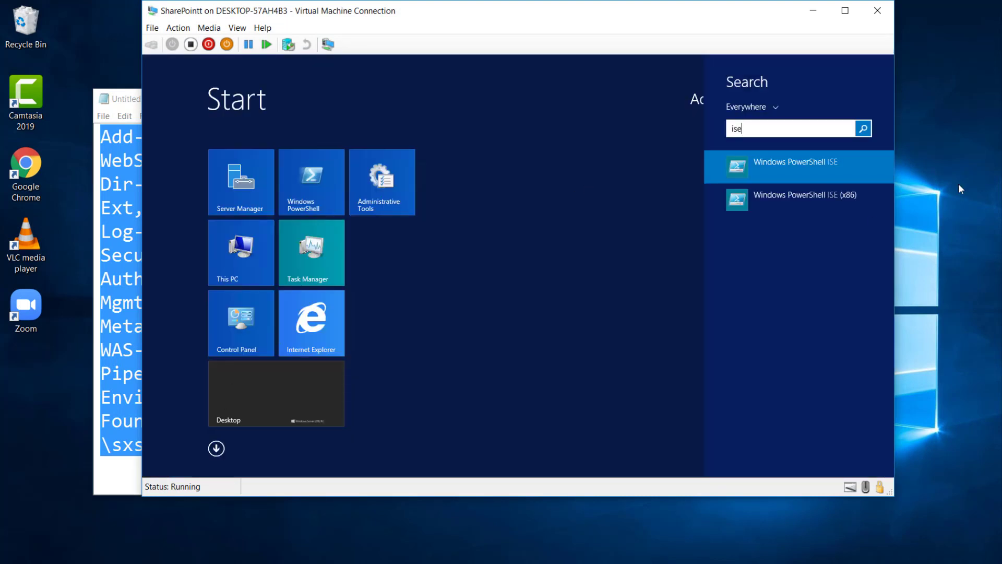
pyautogui.moveTo(819, 199)
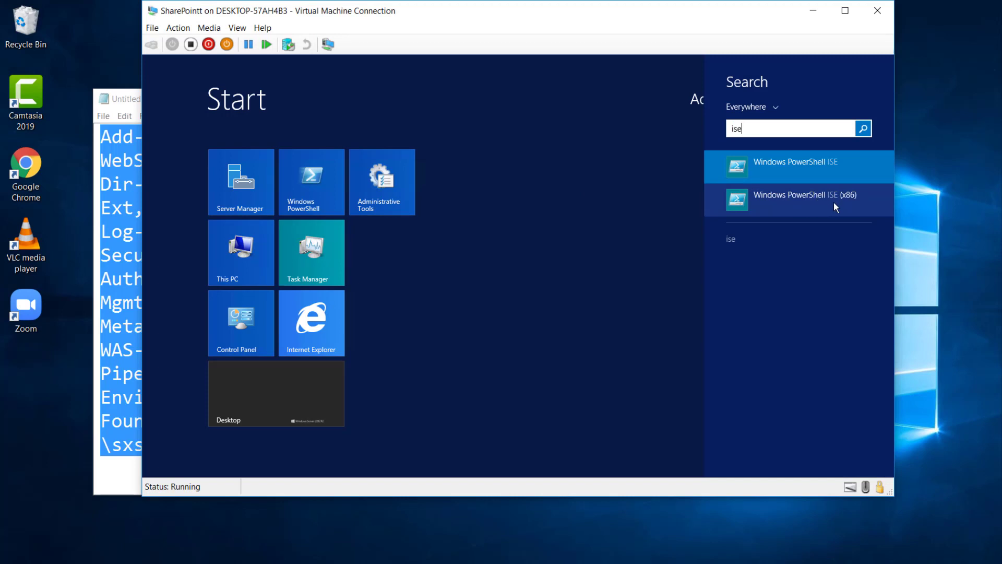
pyautogui.moveTo(838, 177)
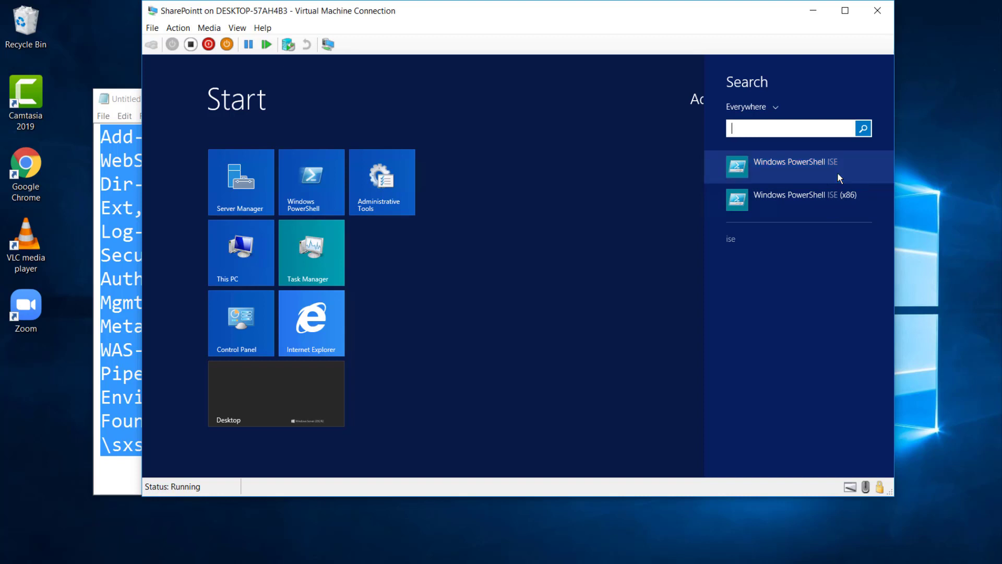
pyautogui.write('powershell')
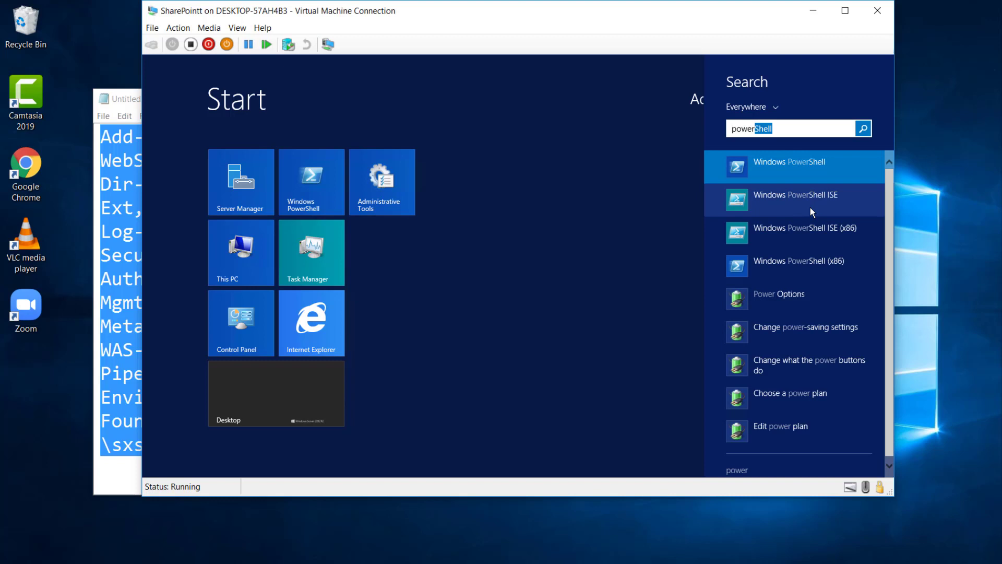
pyautogui.rightClick(794, 167)
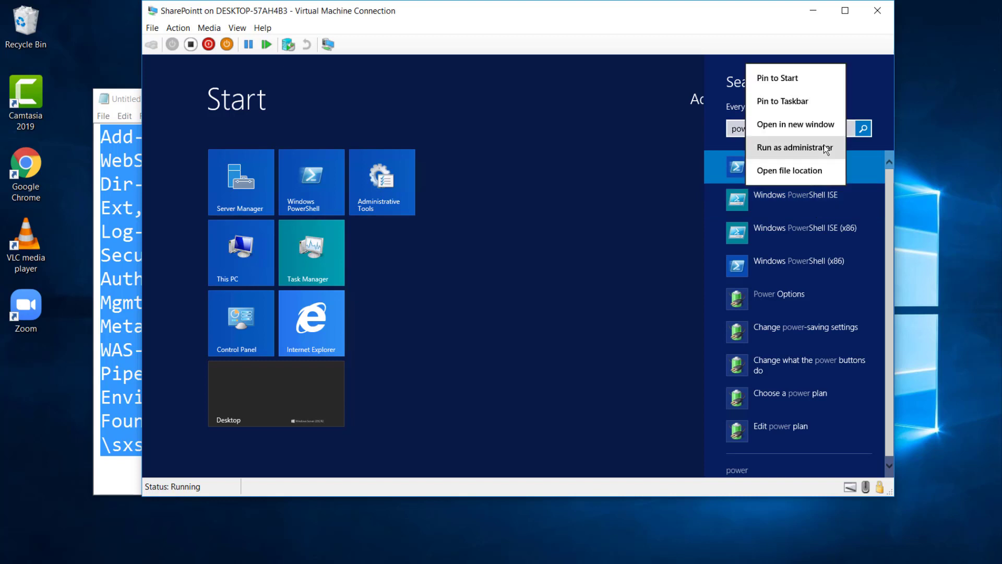
# Run PowerShell ISE as administrator, show the Commands add-on and keep only the blank Untitled1 script
pyautogui.click(795, 147)
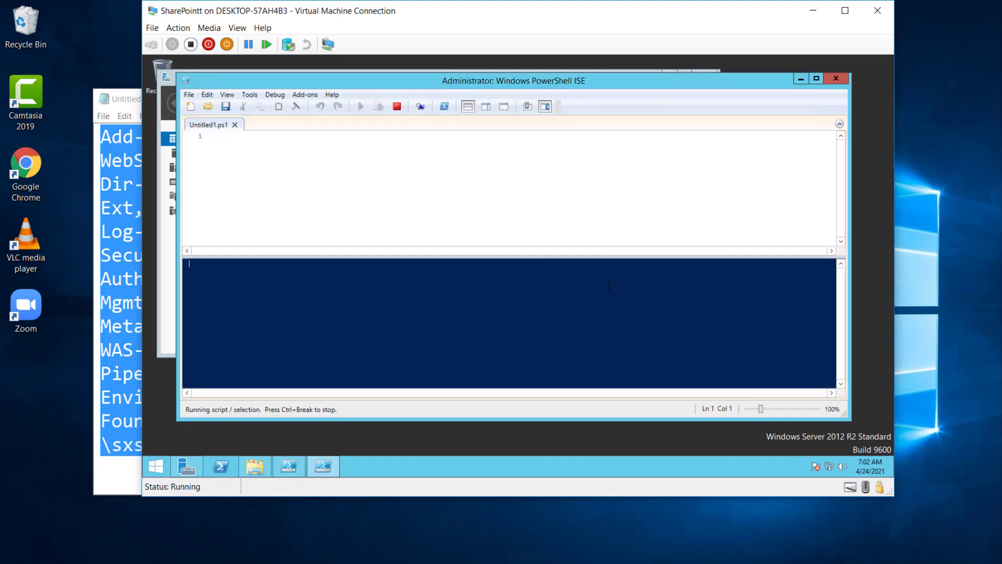
pyautogui.moveTo(783, 210)
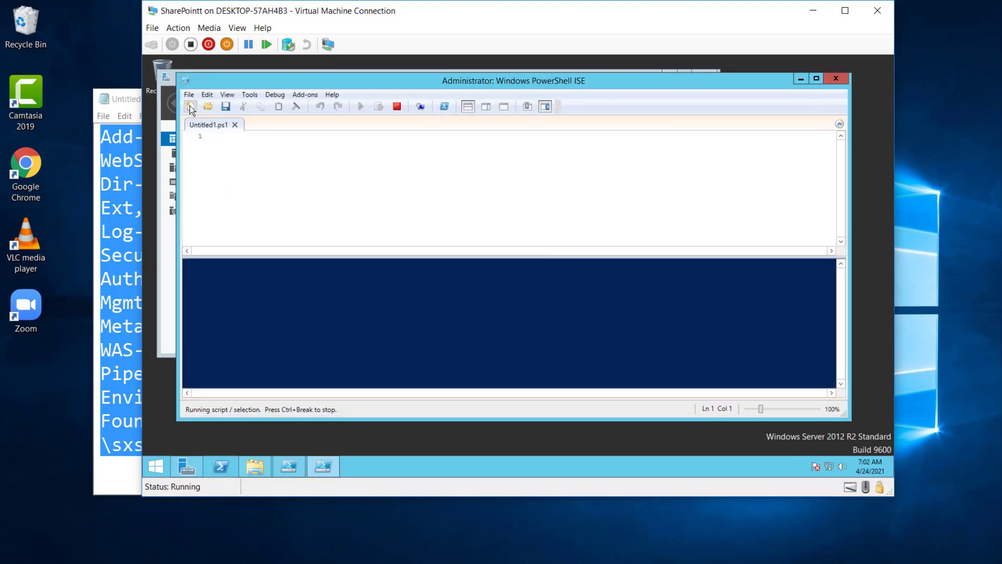
pyautogui.click(190, 106)
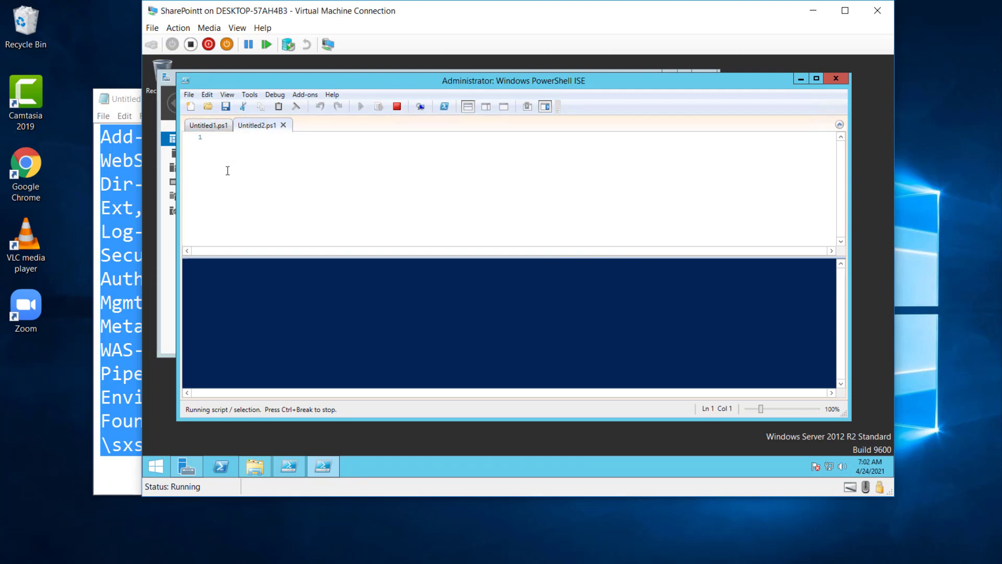
pyautogui.moveTo(339, 159)
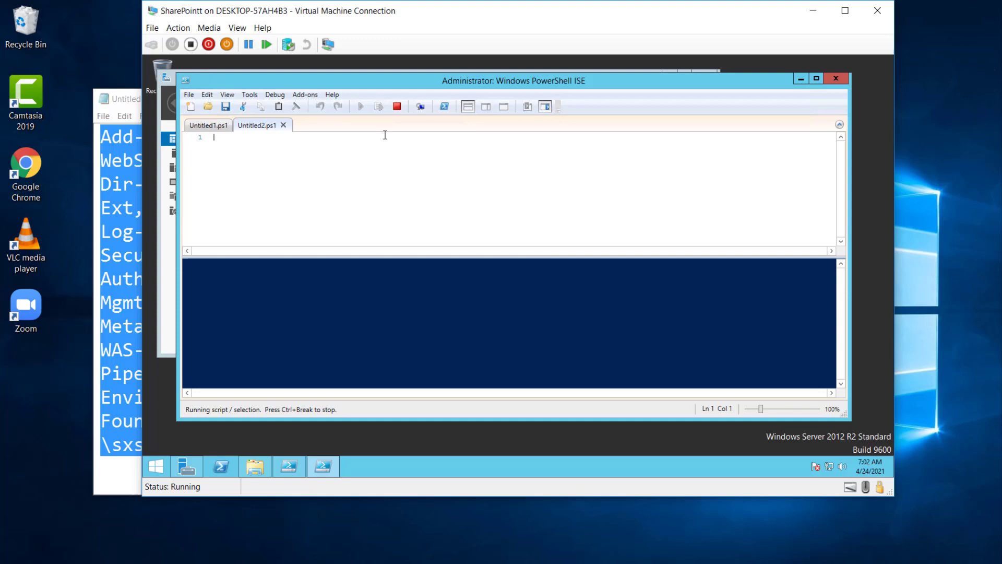
pyautogui.moveTo(413, 116)
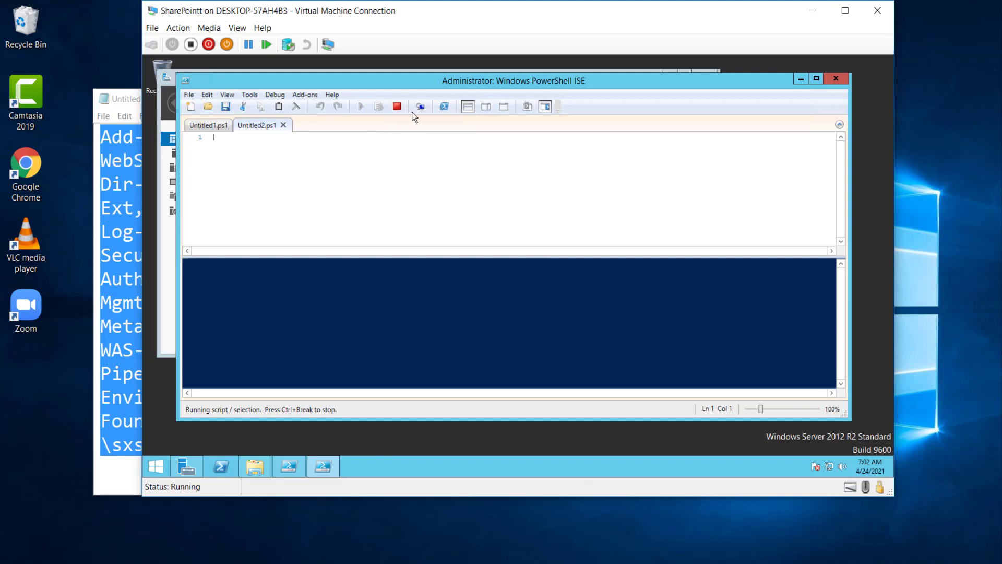
pyautogui.moveTo(208, 124)
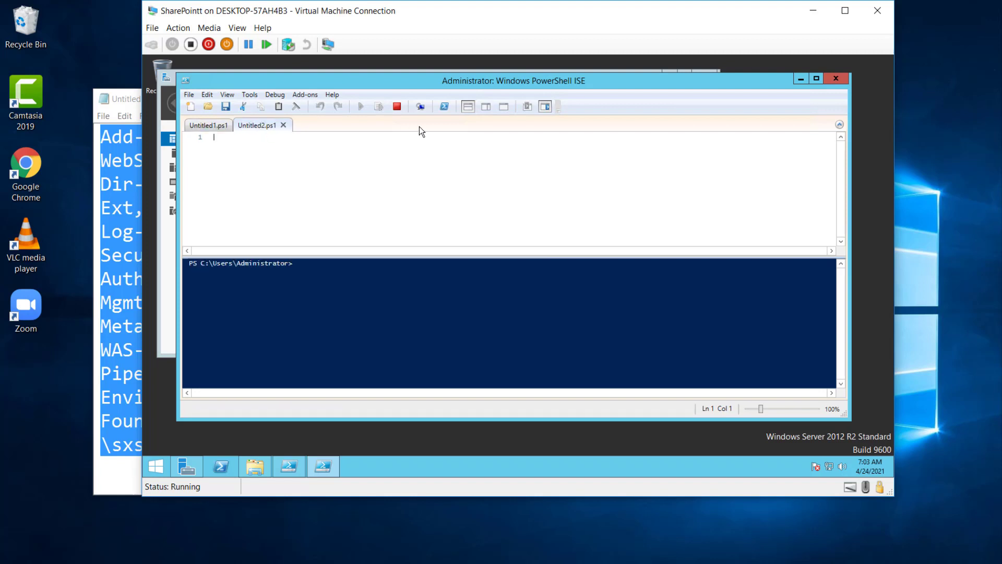
pyautogui.click(544, 106)
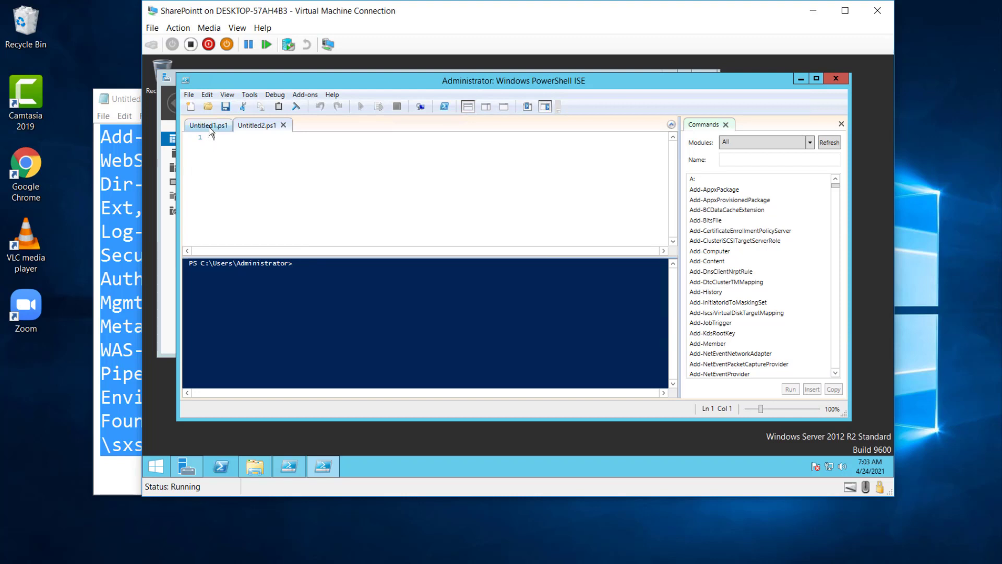
pyautogui.click(208, 124)
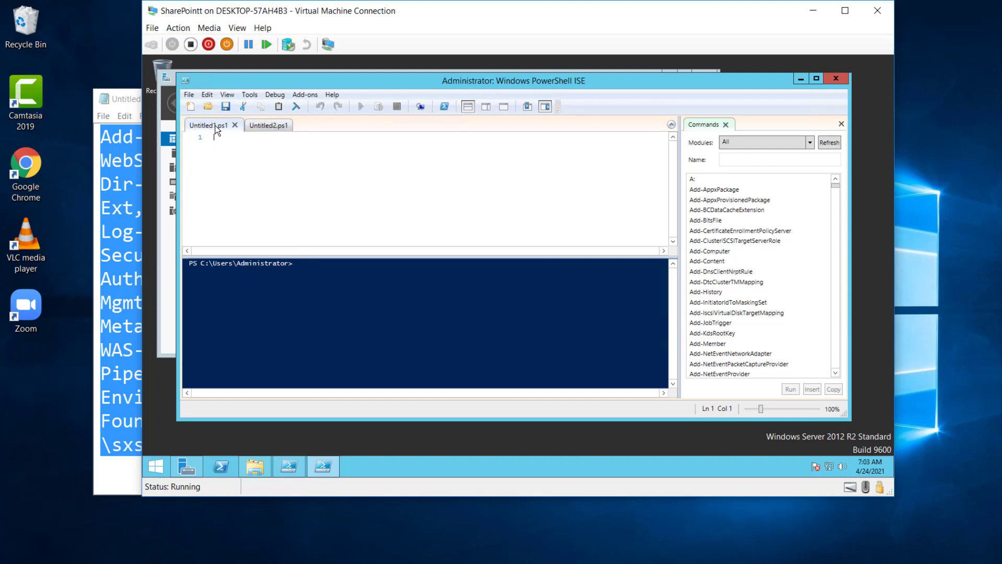
pyautogui.click(288, 124)
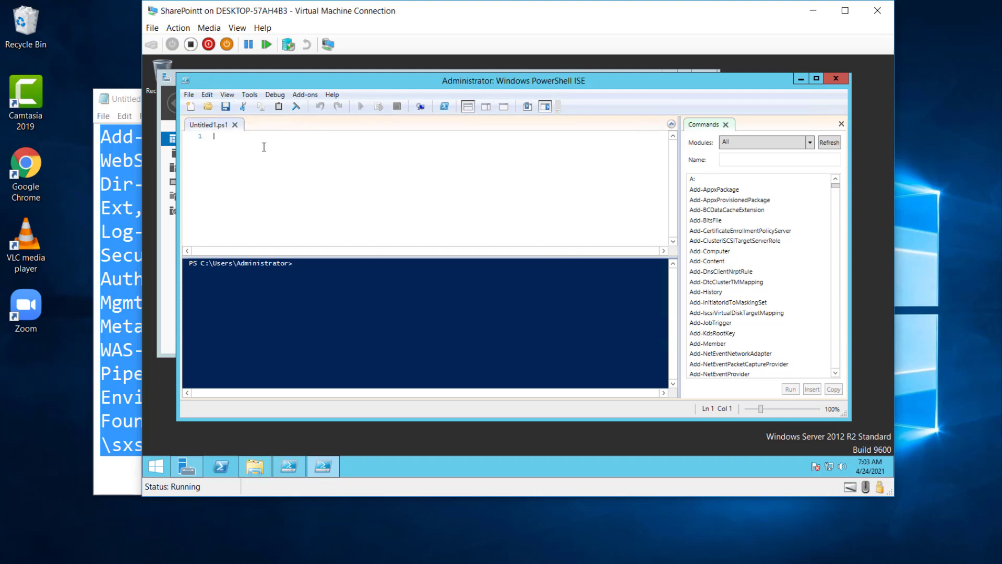
pyautogui.moveTo(666, 206)
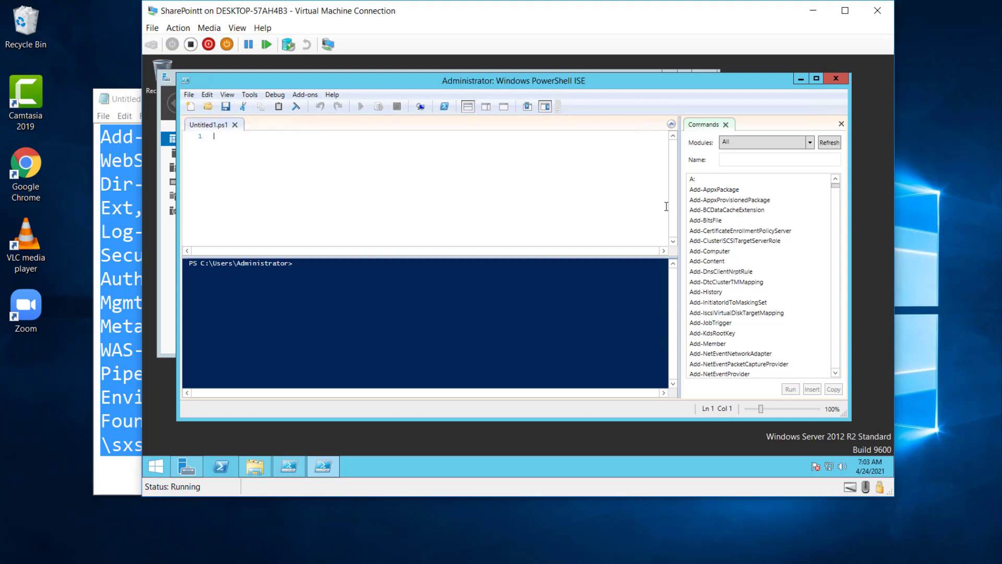
pyautogui.moveTo(292, 196)
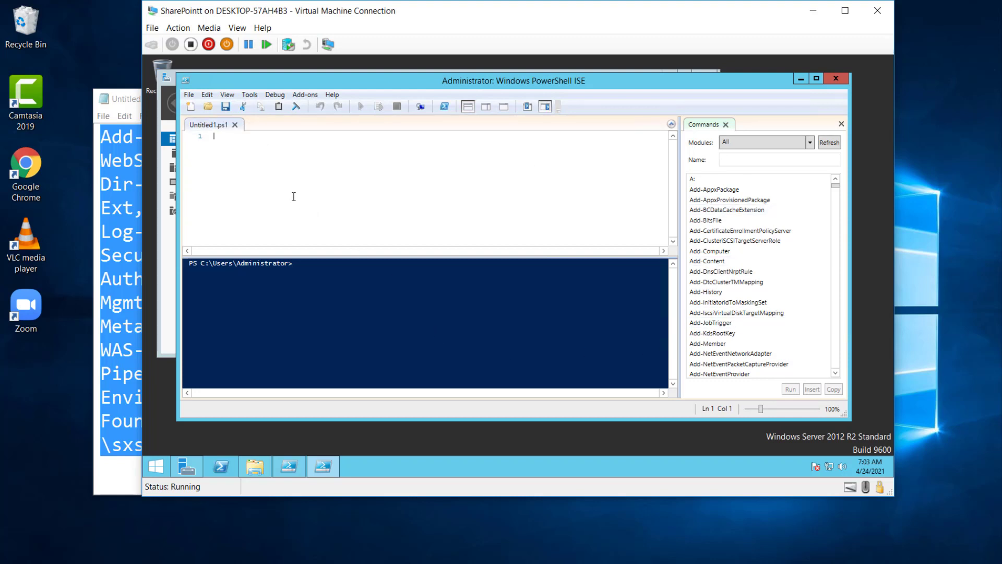
# Paste the Add-WindowsFeature prerequisites command into Untitled1.ps1 and enlarge it in the script pane
pyautogui.rightClick(293, 196)
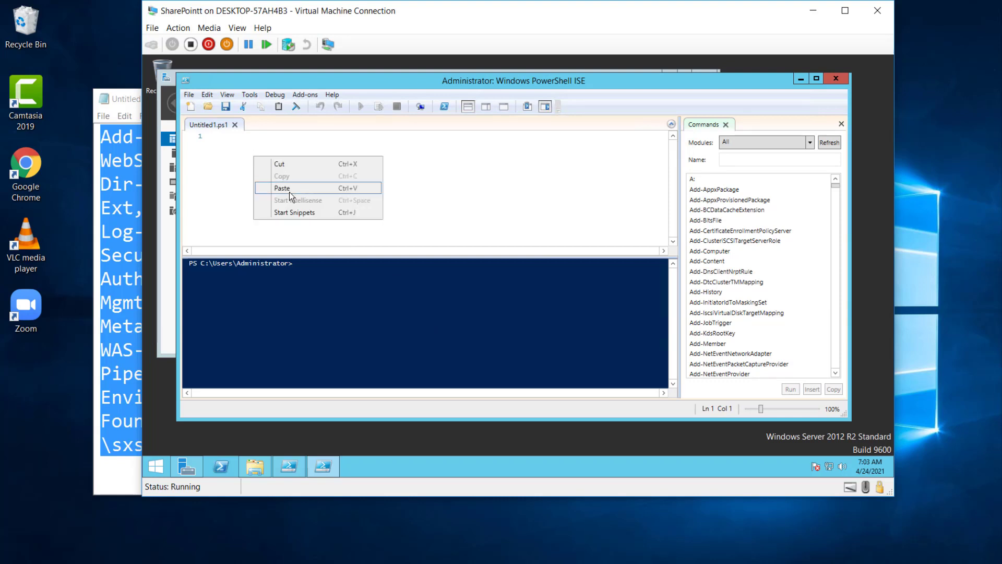
pyautogui.click(281, 188)
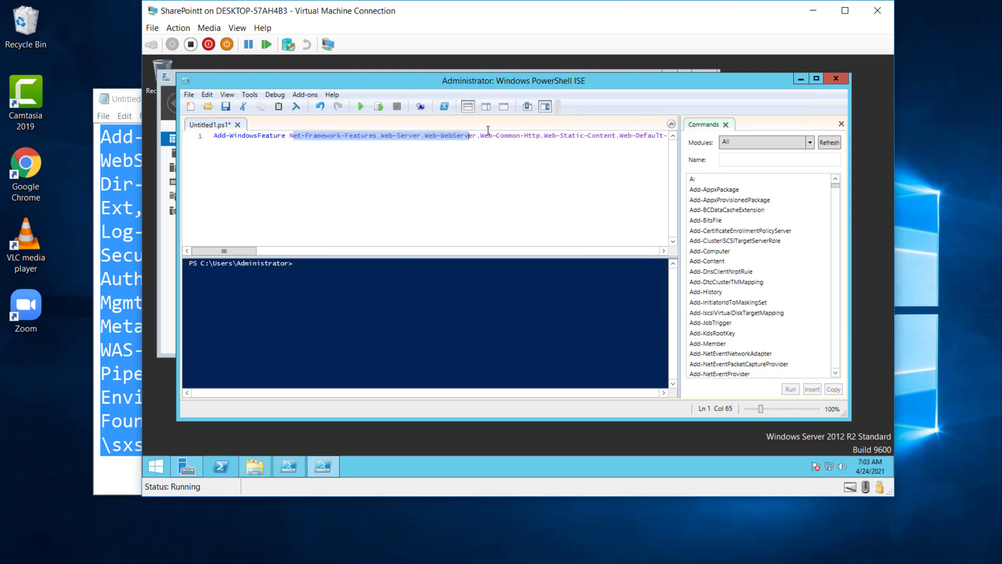
pyautogui.click(259, 135)
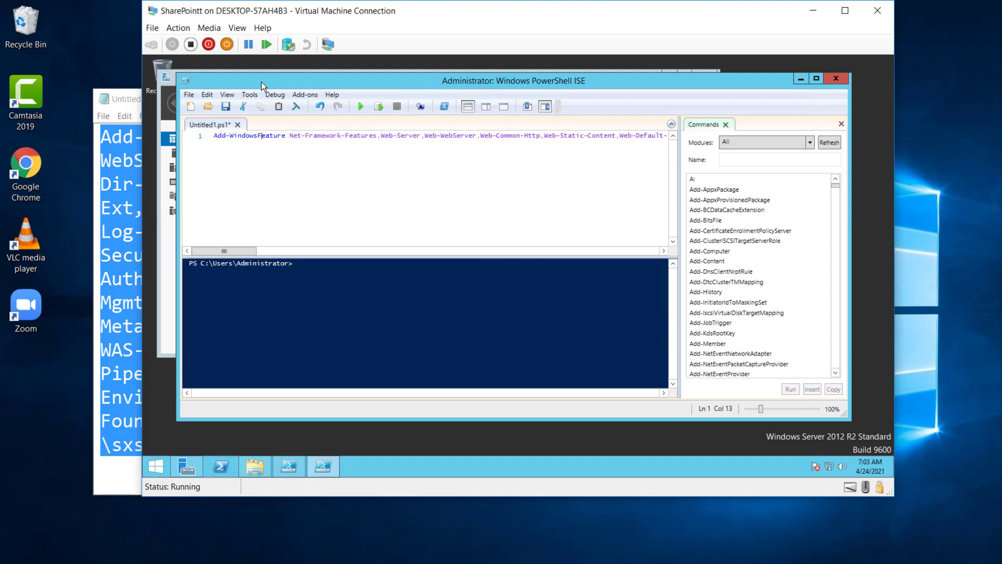
pyautogui.click(250, 94)
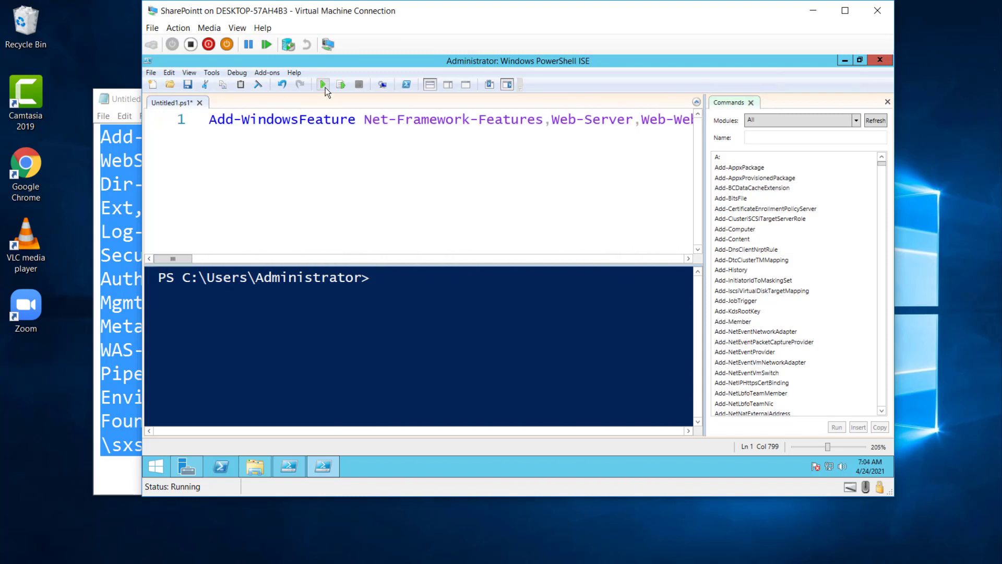
pyautogui.moveTo(323, 84)
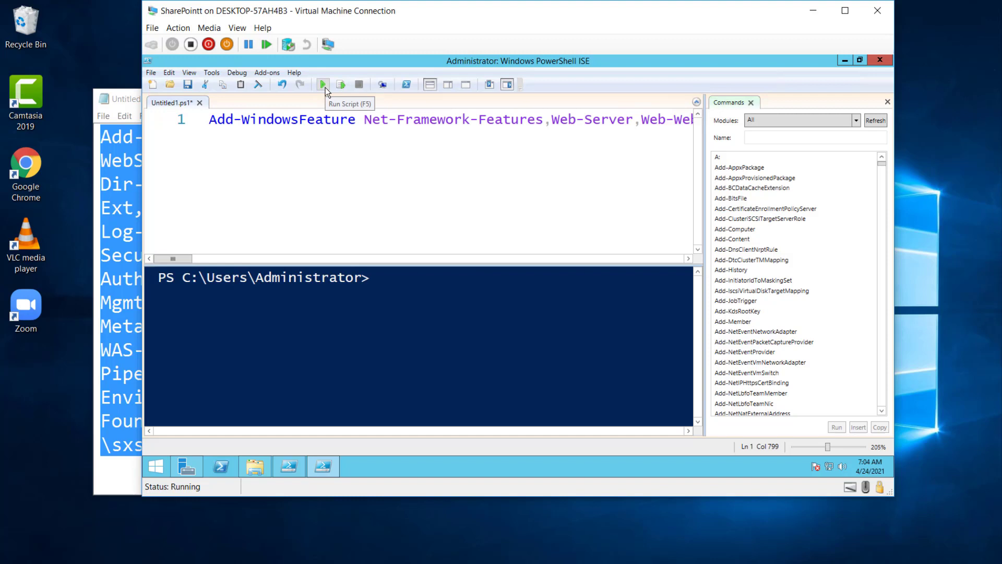
pyautogui.moveTo(326, 87)
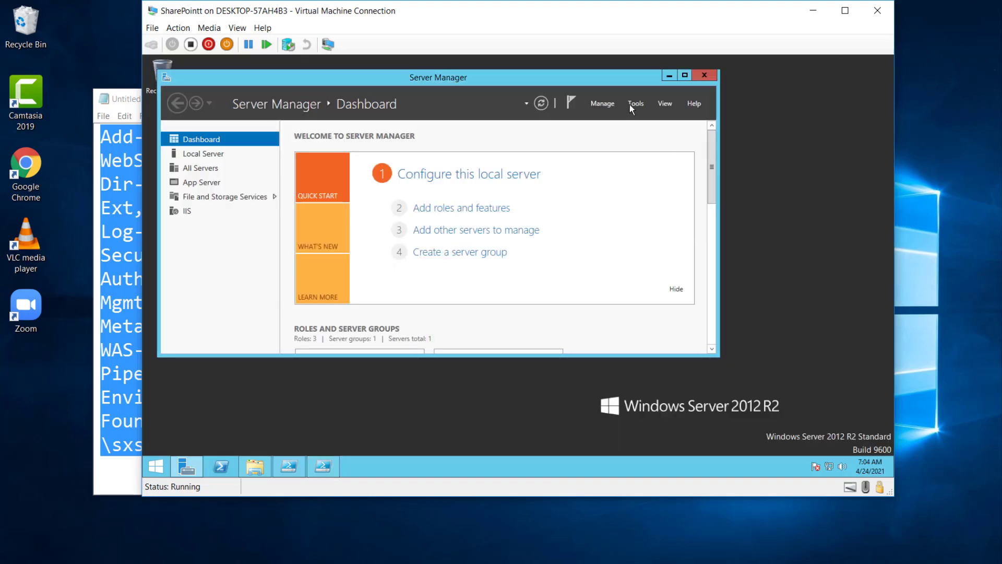
# Walk the Add Roles and Features wizard to the Features page to confirm .NET Framework 3.5 is installed, then cancel
pyautogui.click(685, 75)
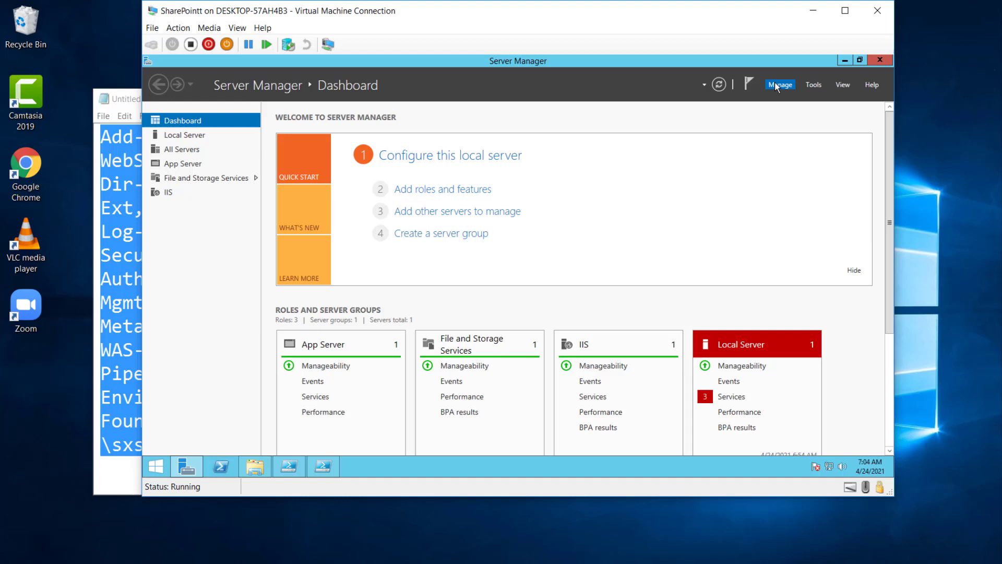
pyautogui.click(442, 189)
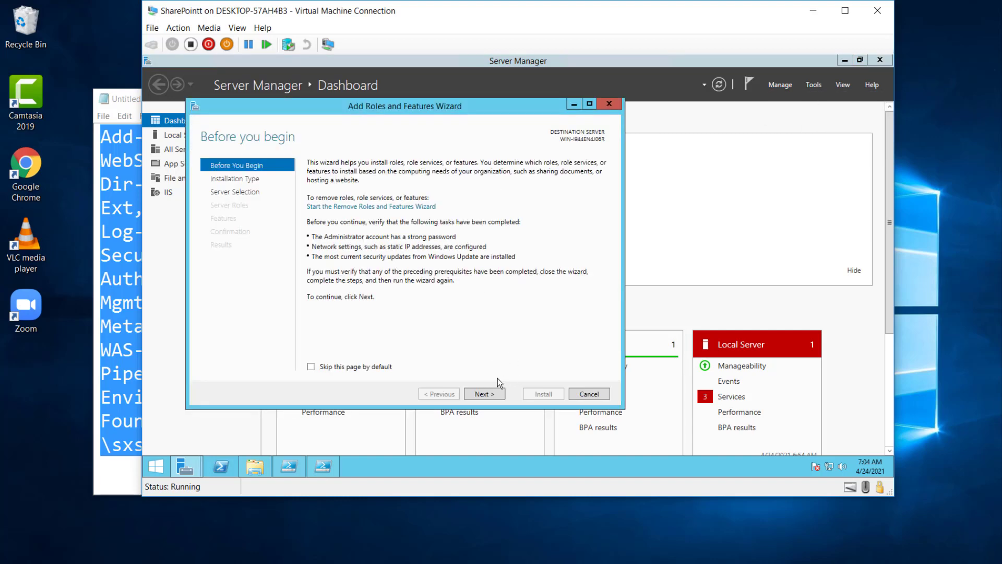
pyautogui.click(485, 393)
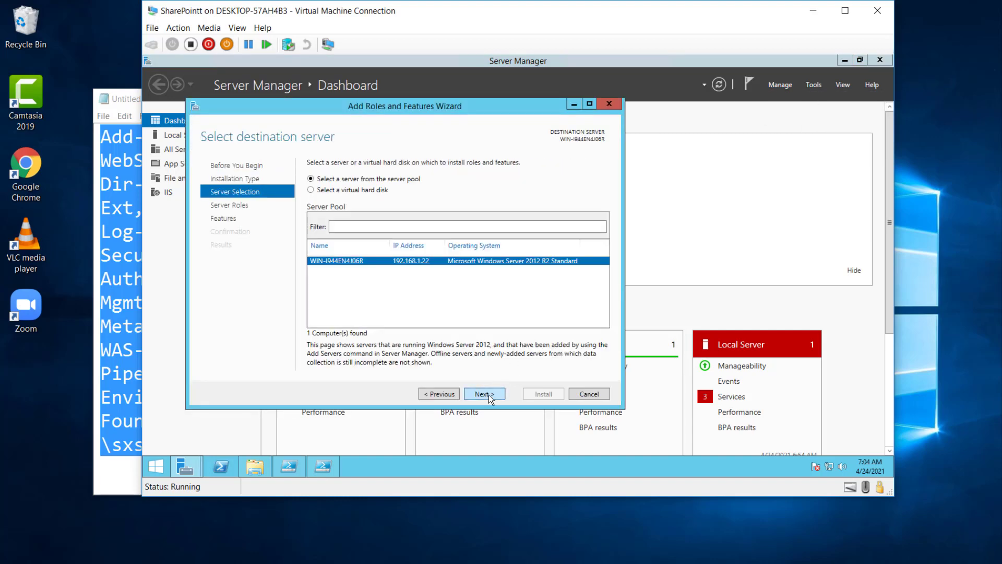
pyautogui.click(483, 394)
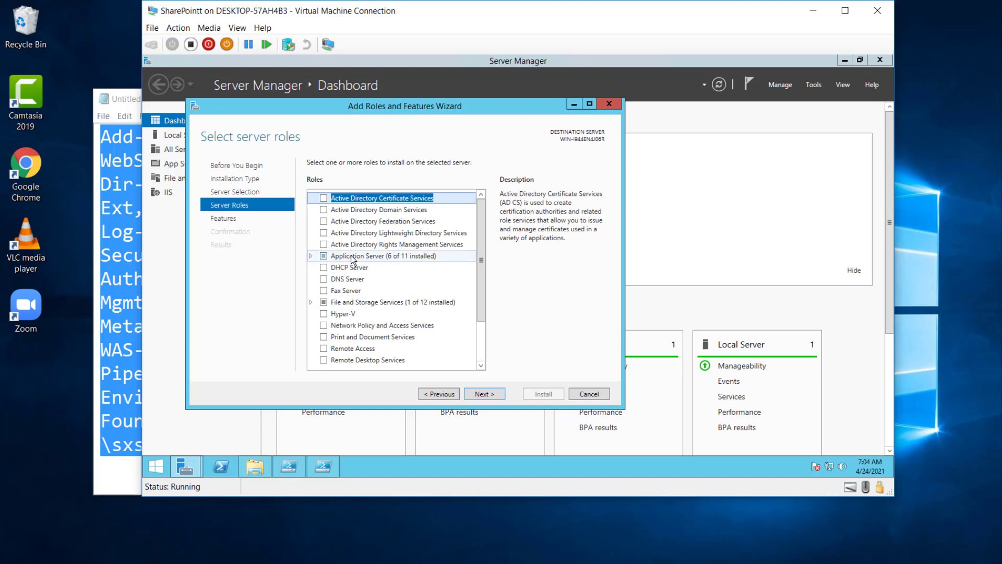
pyautogui.moveTo(465, 330)
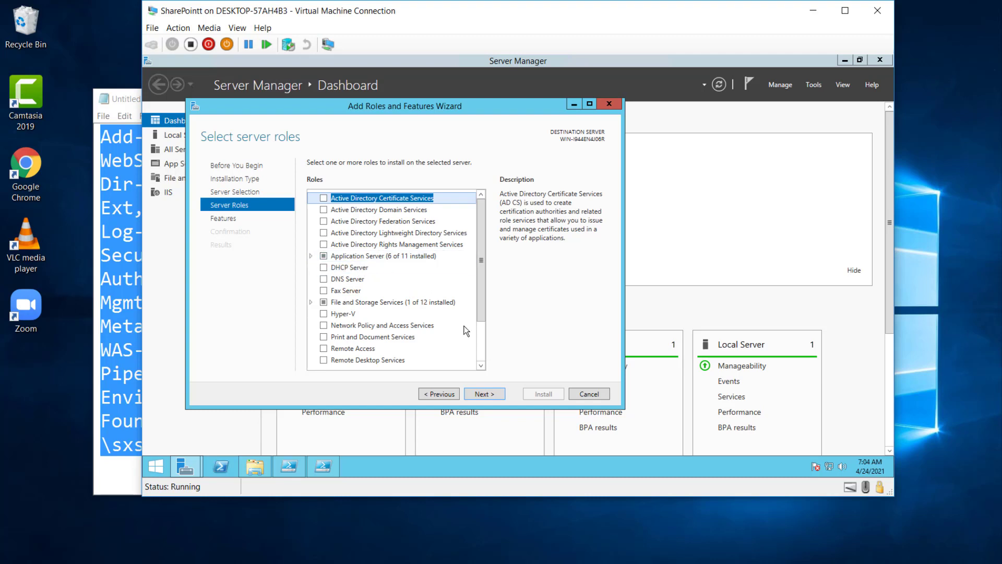
pyautogui.click(484, 394)
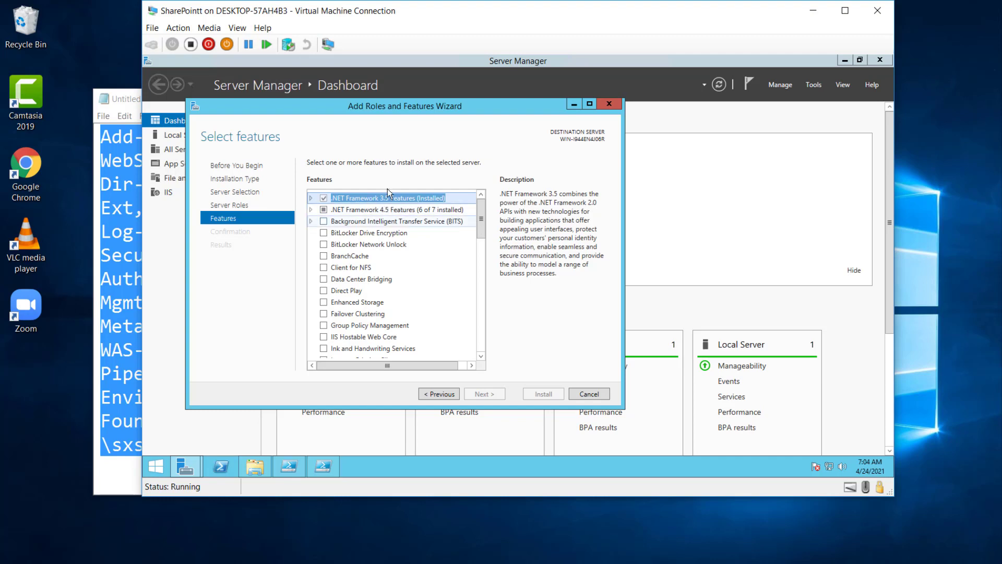
pyautogui.moveTo(589, 394)
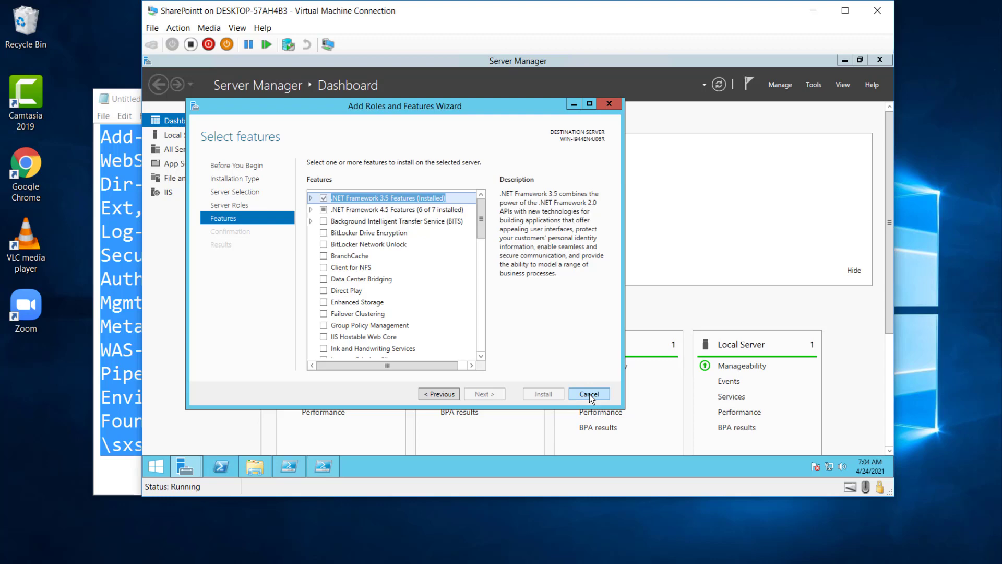
pyautogui.click(588, 394)
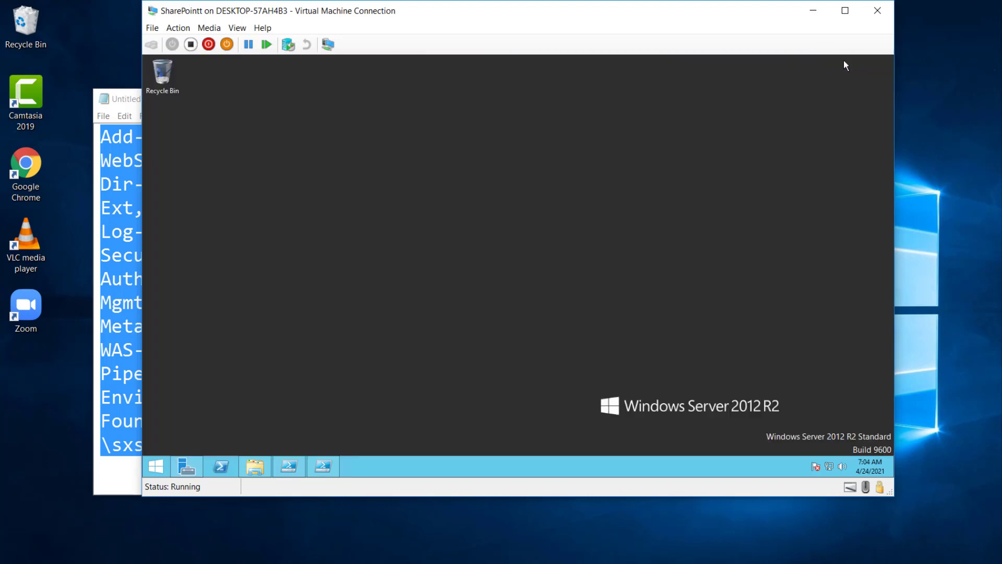